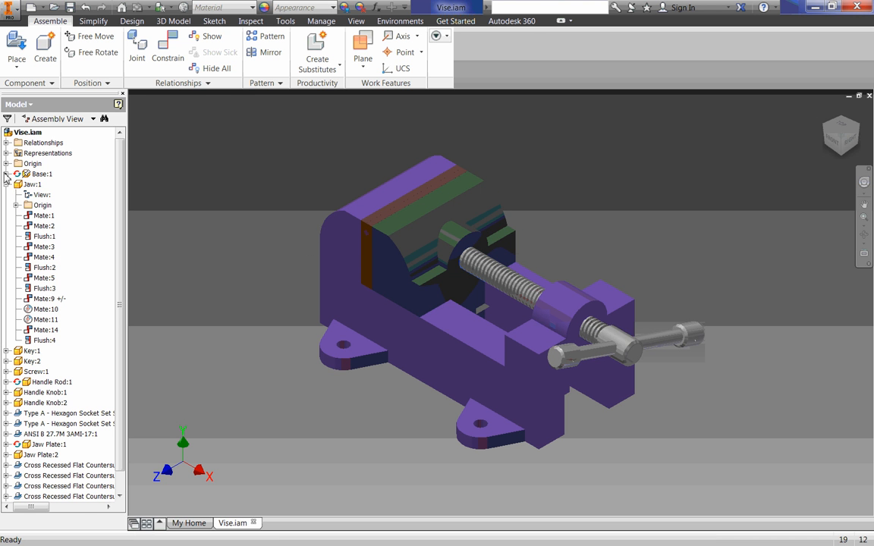
- Select Mate:9 under Jaw:1, review its limits in Edit Constraint, and close it
left_click(46, 297)
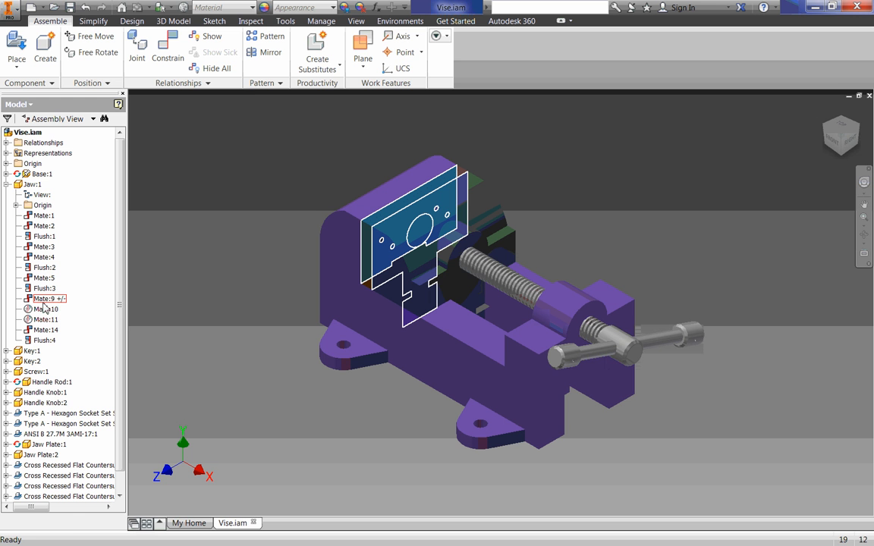
left_click(43, 298)
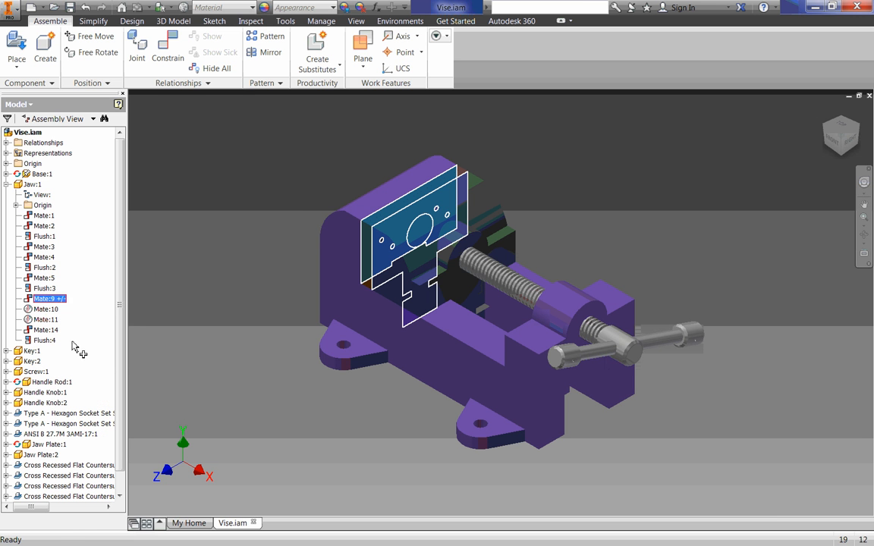
double_click(49, 297)
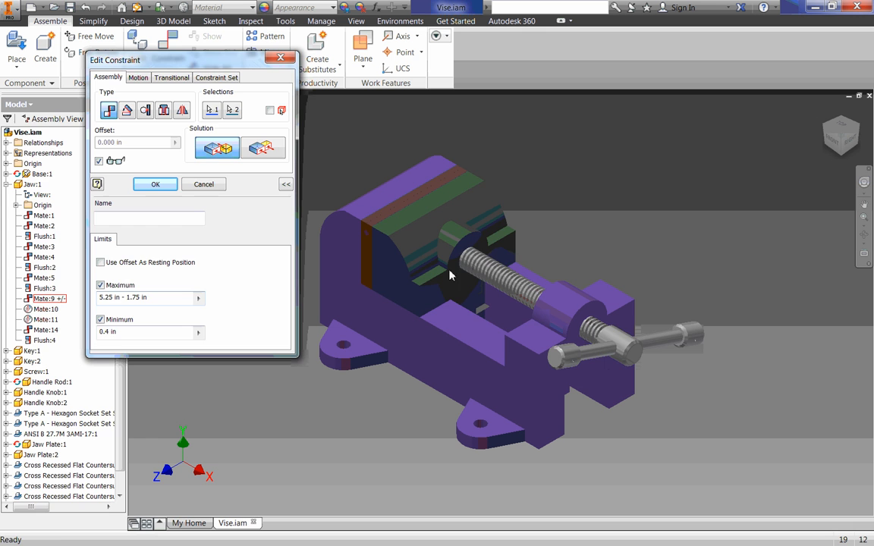
left_click(155, 185)
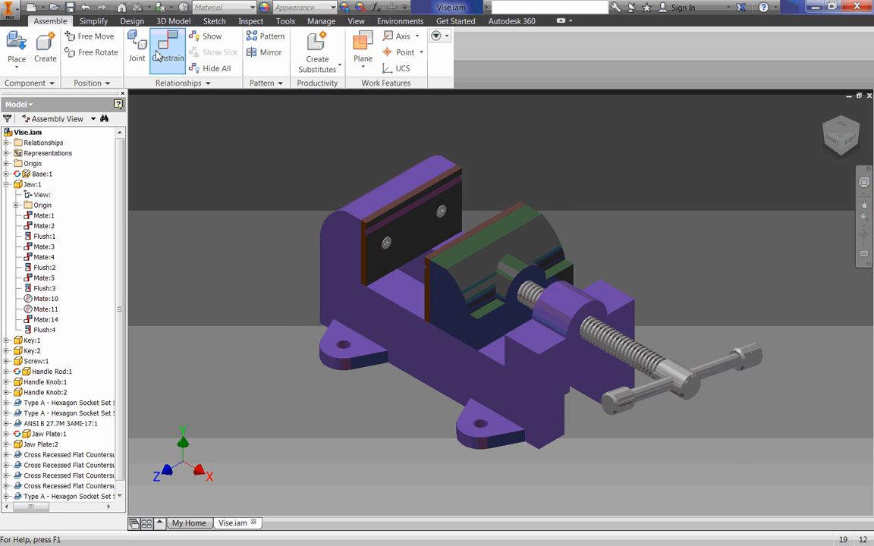
- Start a new Mate constraint between the jaw and base faces, orbiting the vise
left_click(166, 52)
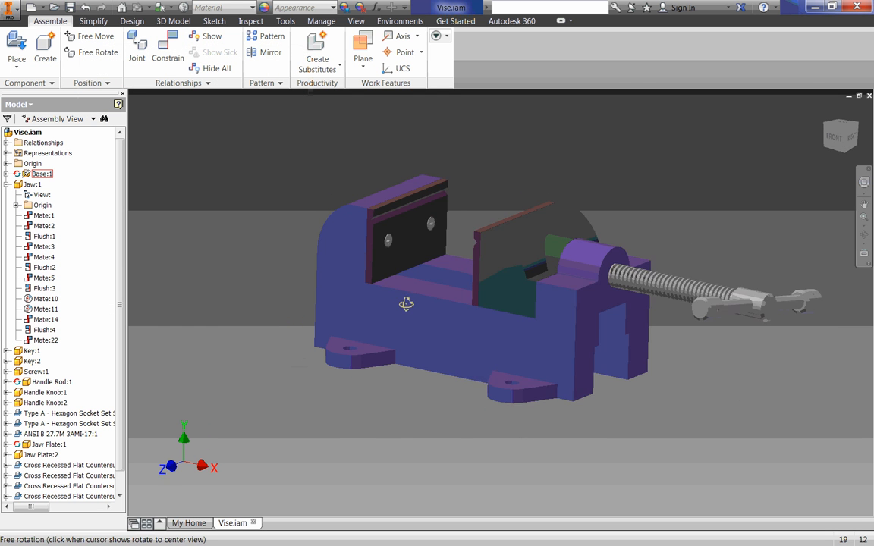
left_click_drag(407, 303, 467, 219)
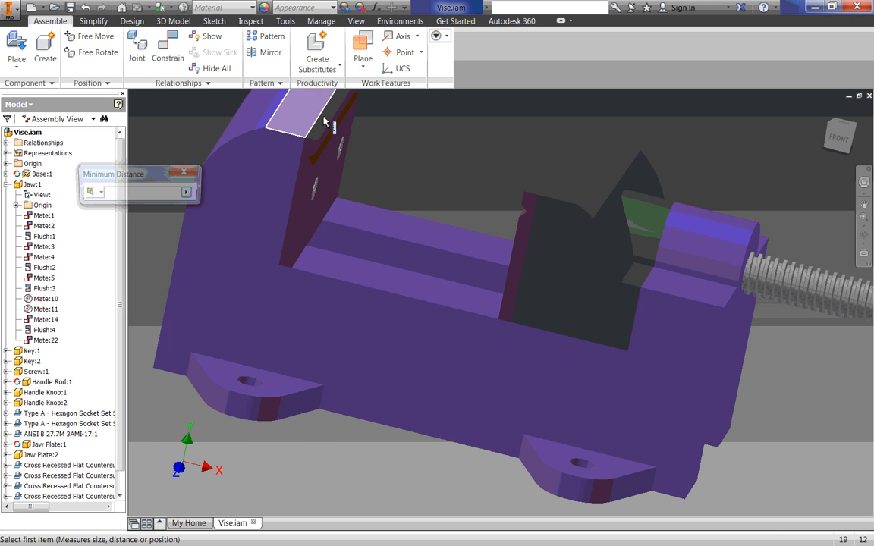
- Measure the 3.1 in gap between the jaws by picking two points across them
left_click(485, 311)
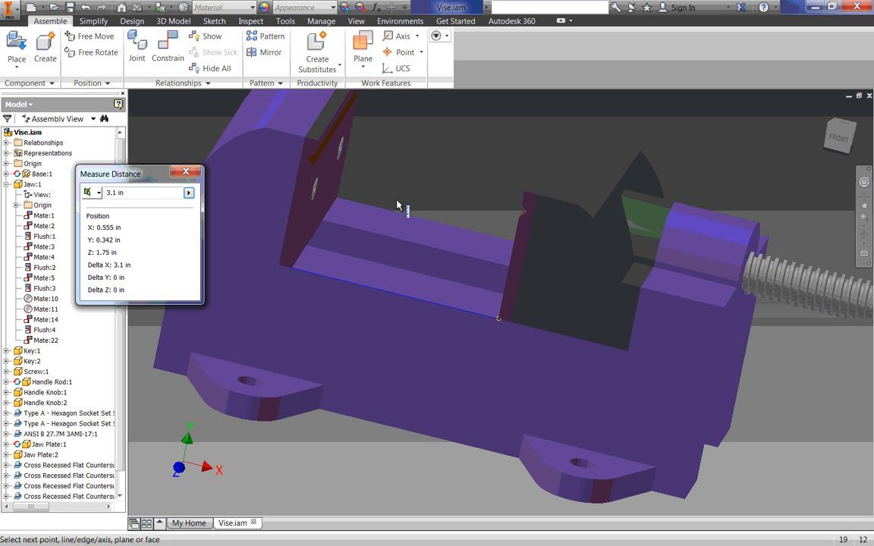
left_click(327, 259)
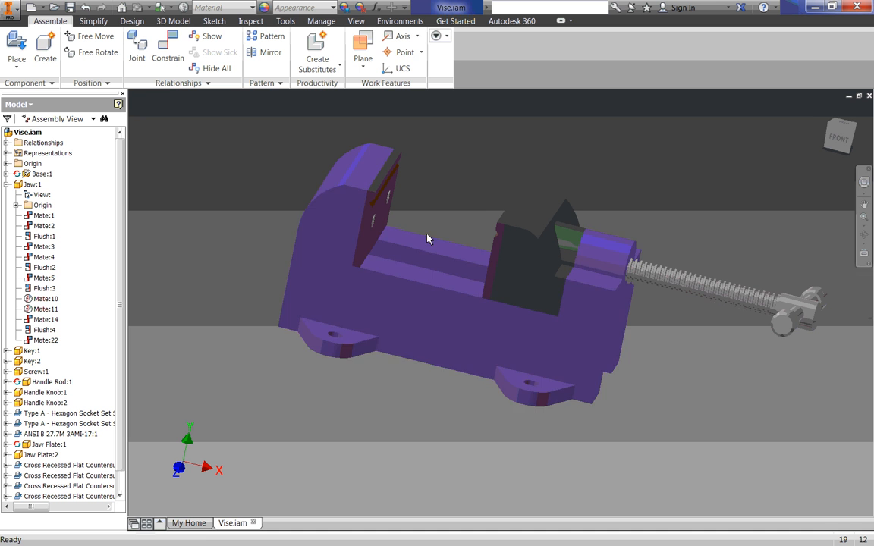
left_click_drag(428, 240, 421, 240)
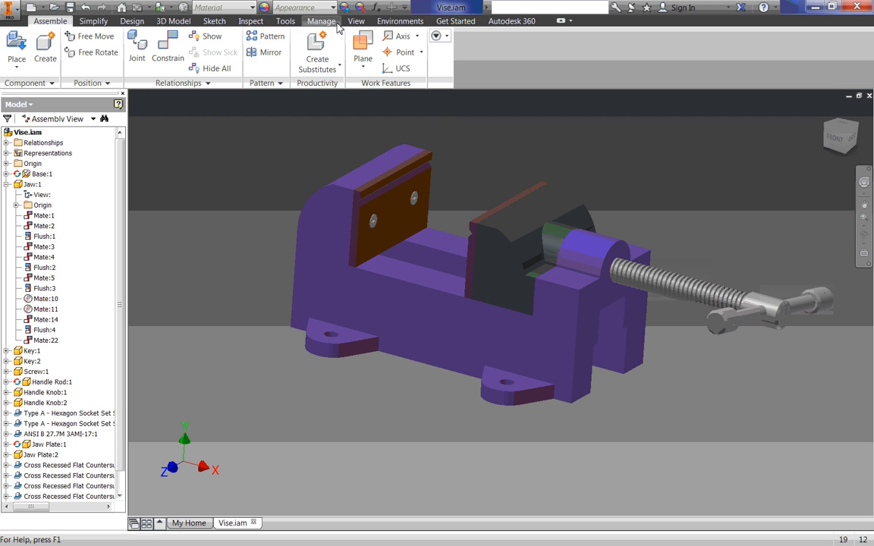
mouse_move(400, 21)
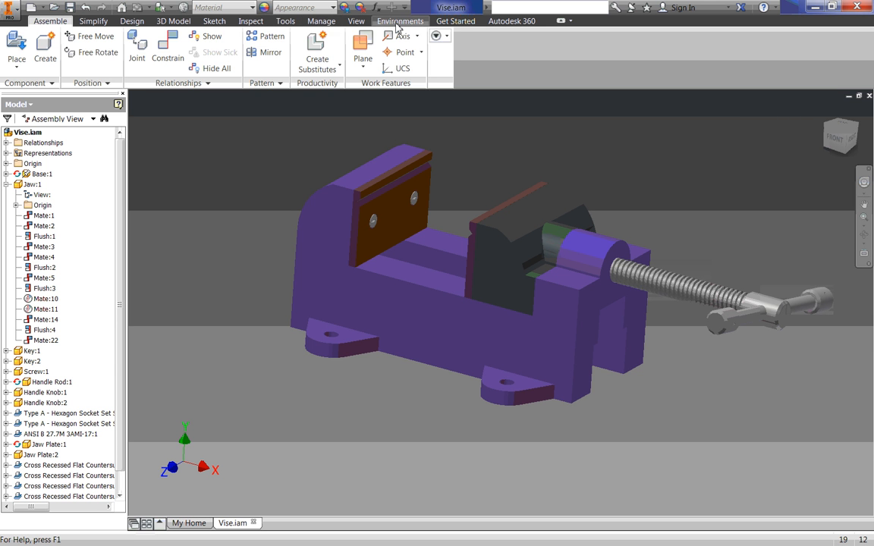
- Enter the Inventor Studio environment and orbit the vise to an angled view
left_click(401, 21)
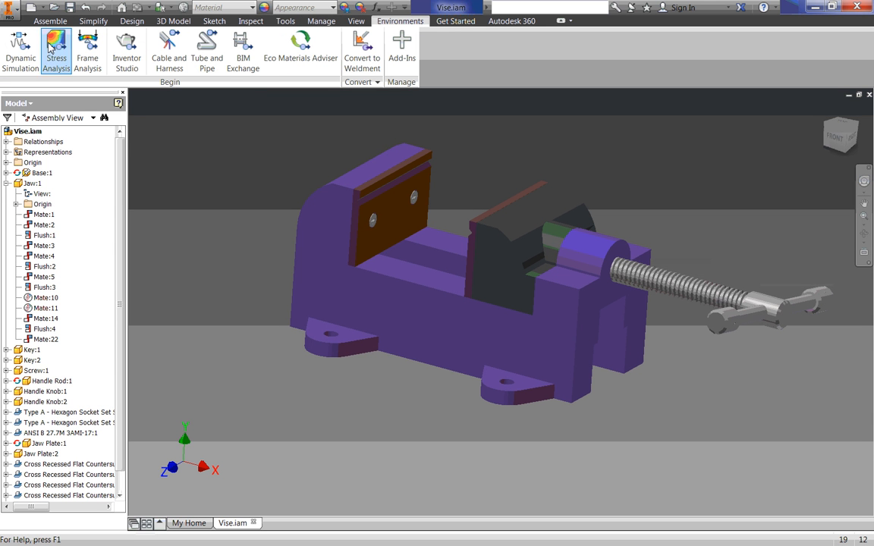
mouse_move(128, 51)
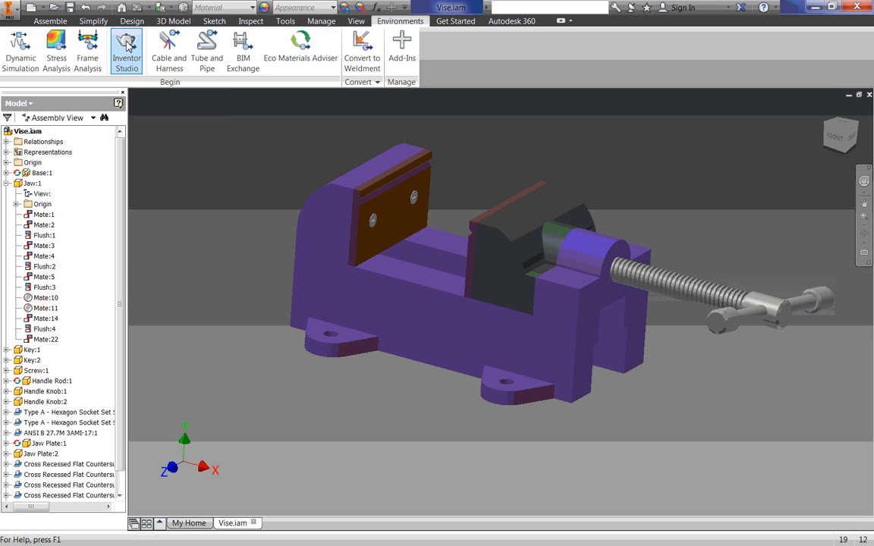
left_click(127, 52)
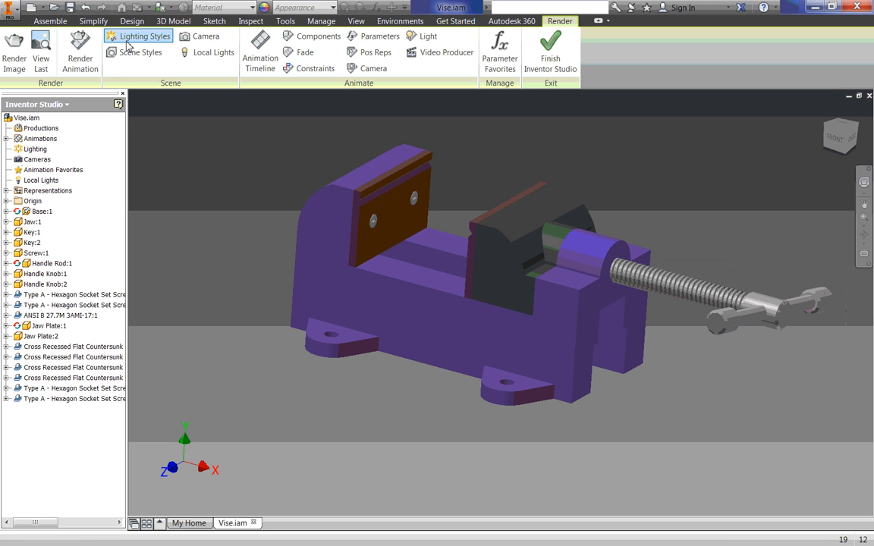
mouse_move(188, 126)
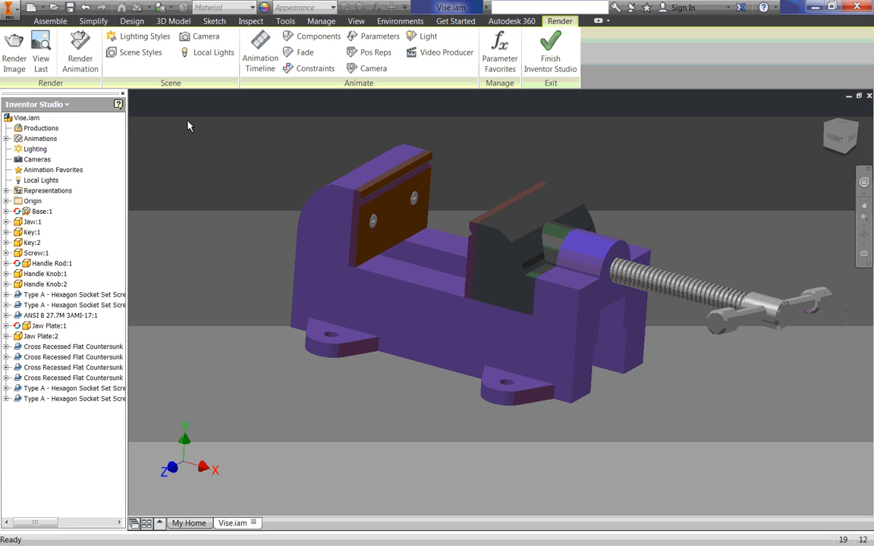
mouse_move(467, 151)
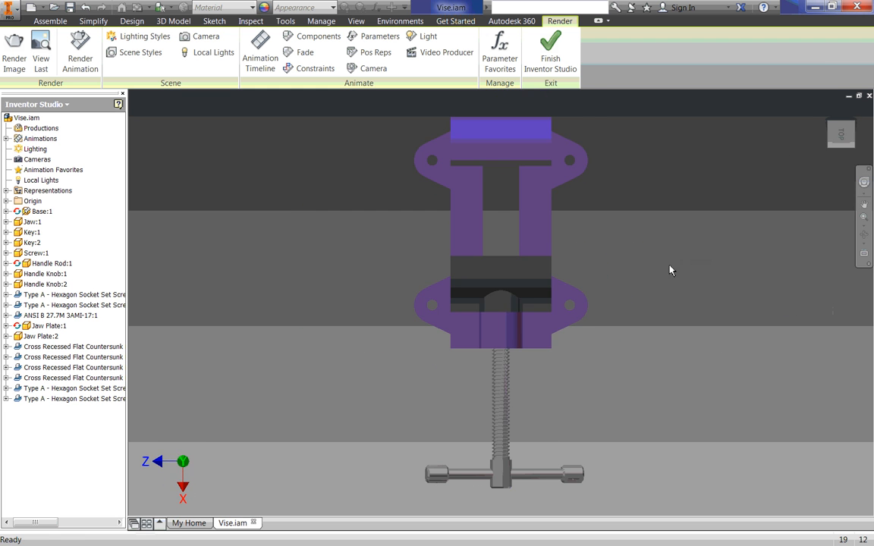
left_click_drag(671, 270, 303, 141)
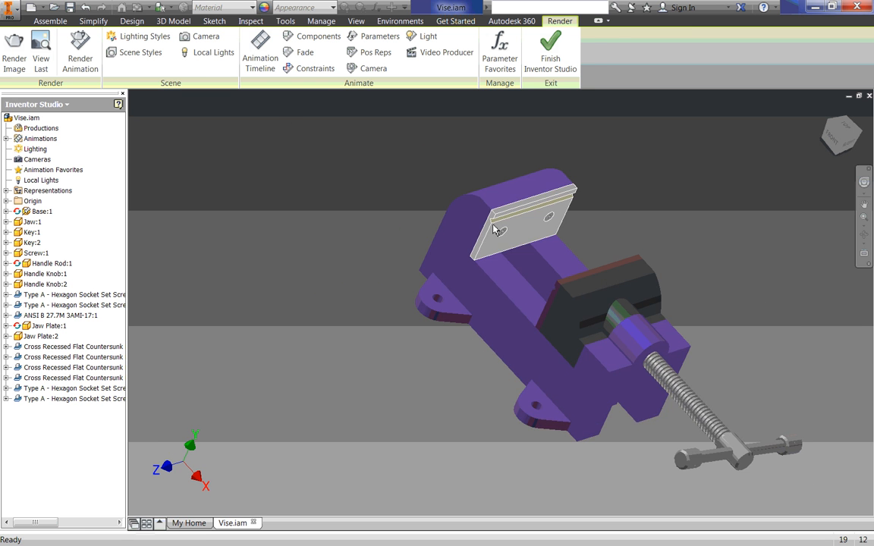
left_click(259, 51)
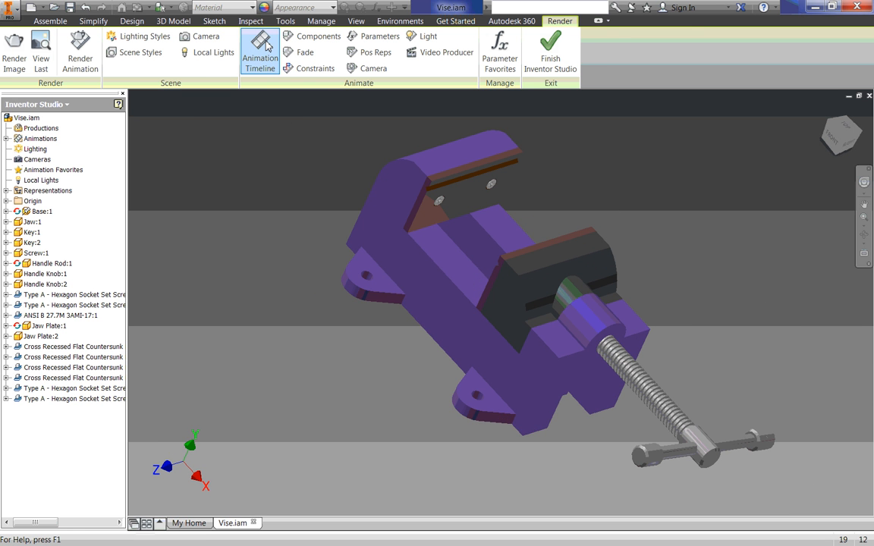
- Activate an animation, dock the timeline higher and expand the action editor showing Vise.iam
left_click(259, 51)
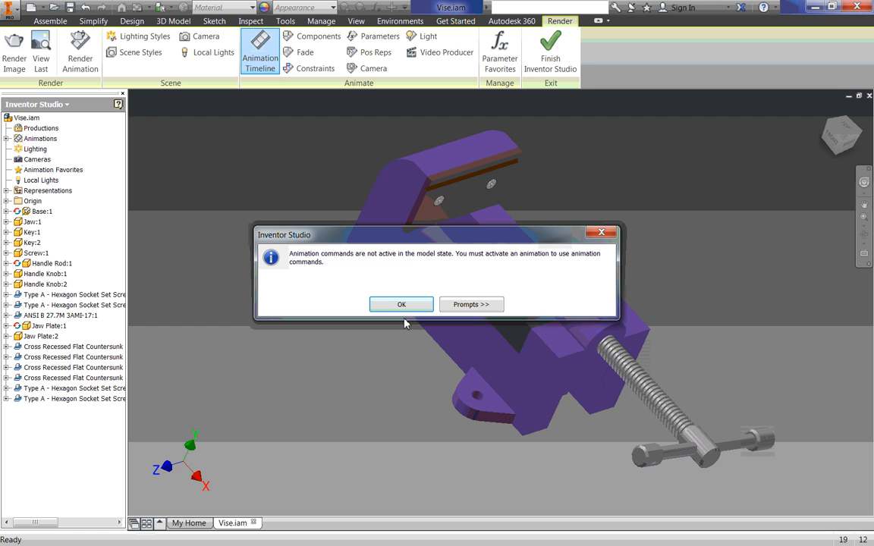
left_click(400, 304)
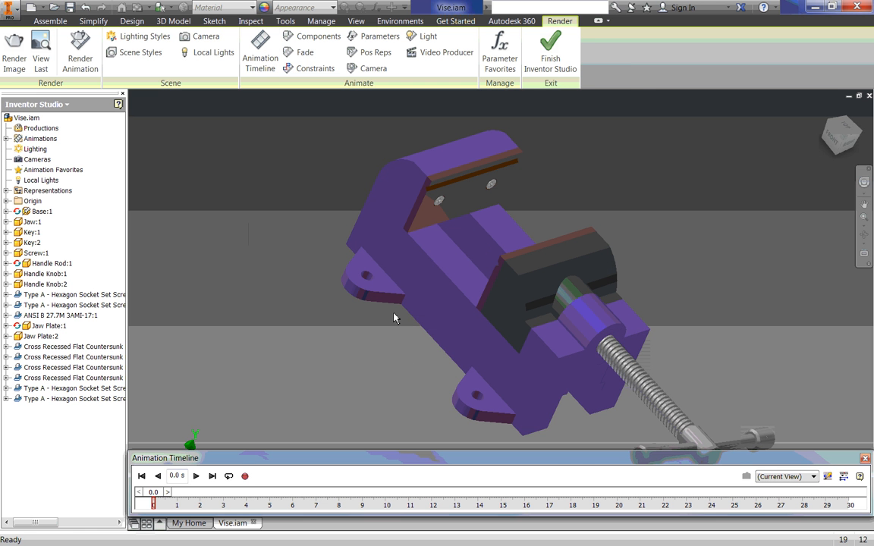
mouse_move(562, 467)
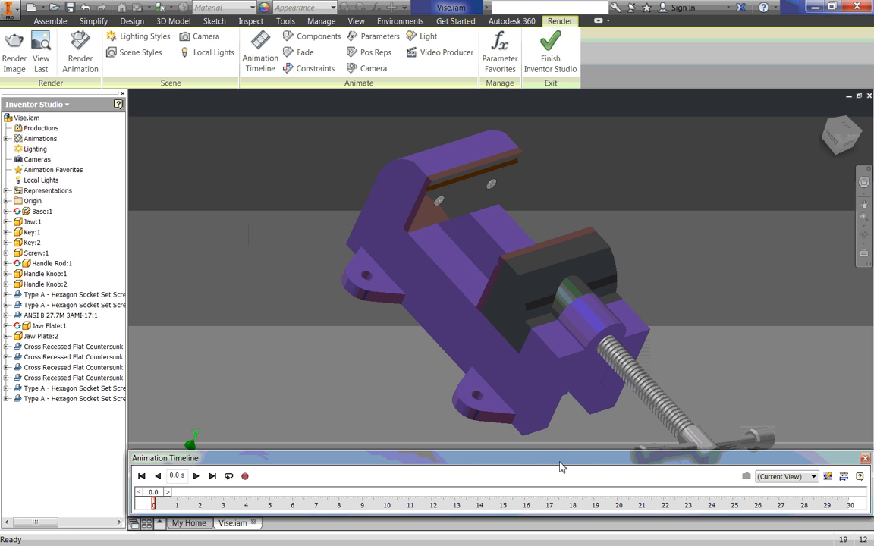
left_click_drag(166, 458, 161, 322)
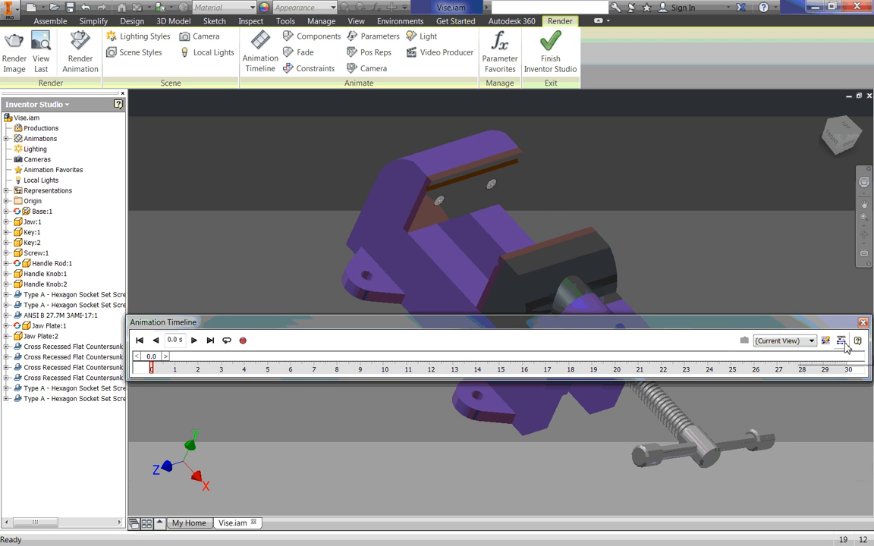
left_click(841, 340)
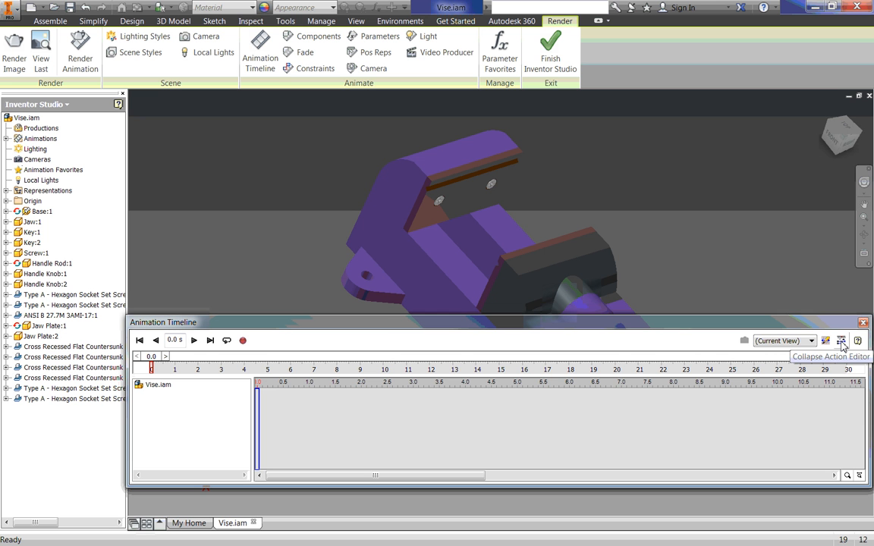
mouse_move(387, 318)
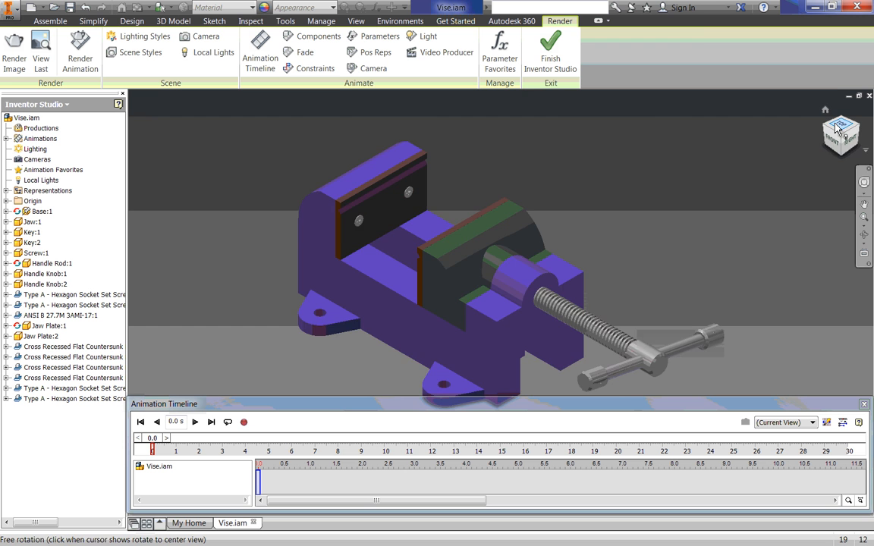
- Go to the Top view, orbit around, then snap to a straight-on close-up of the jaws
left_click(841, 134)
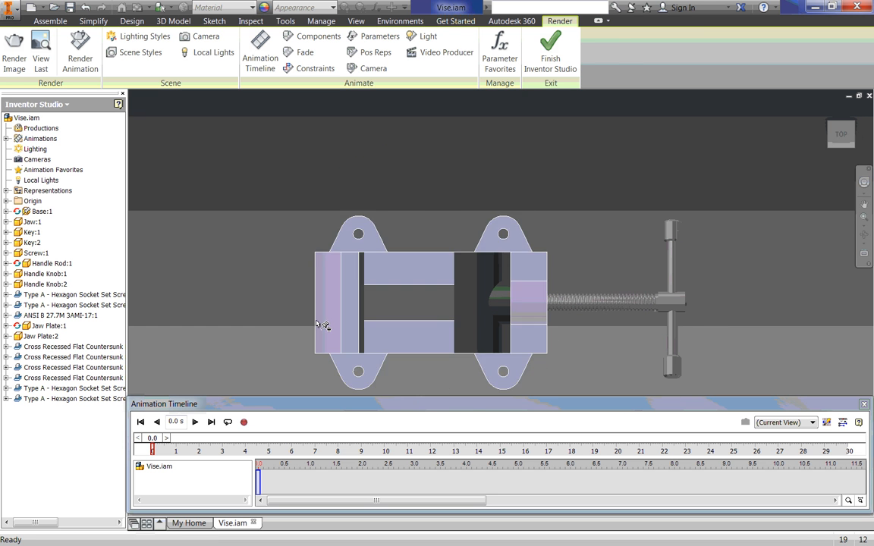
mouse_move(552, 305)
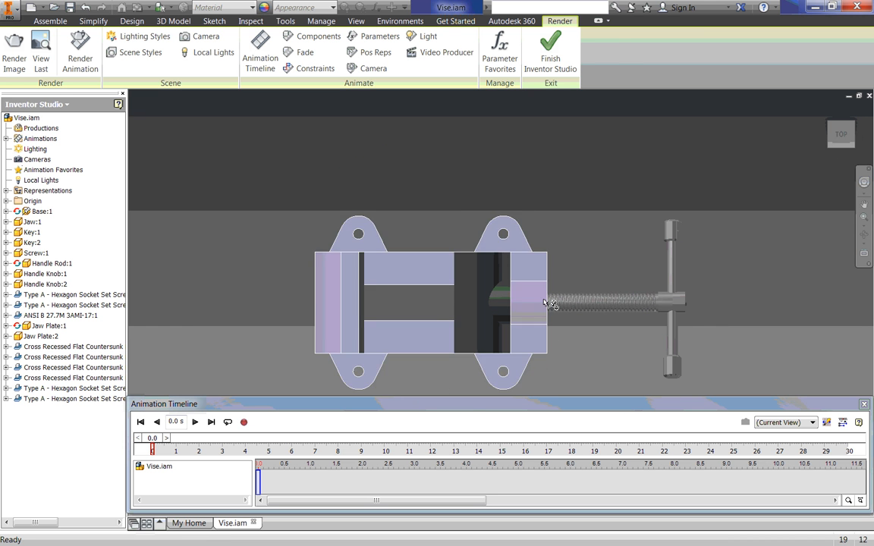
left_click_drag(546, 303, 516, 279)
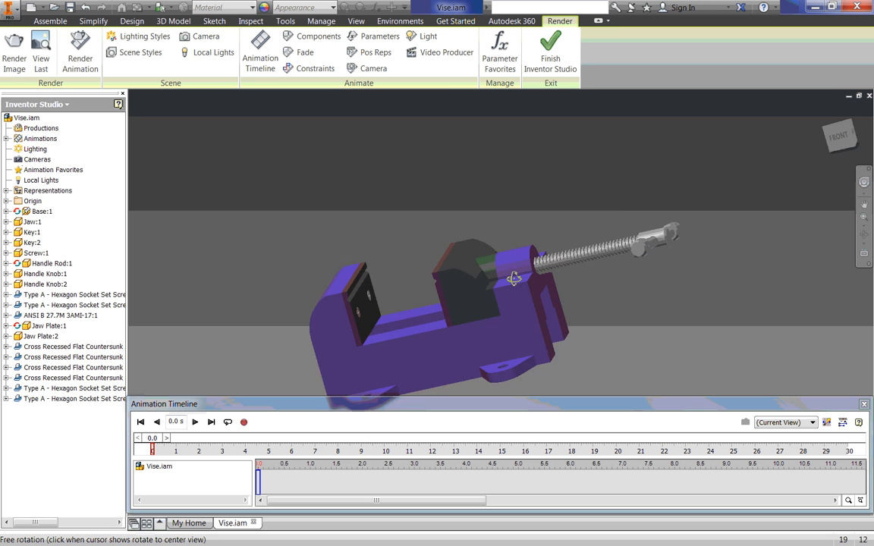
left_click_drag(513, 279, 613, 288)
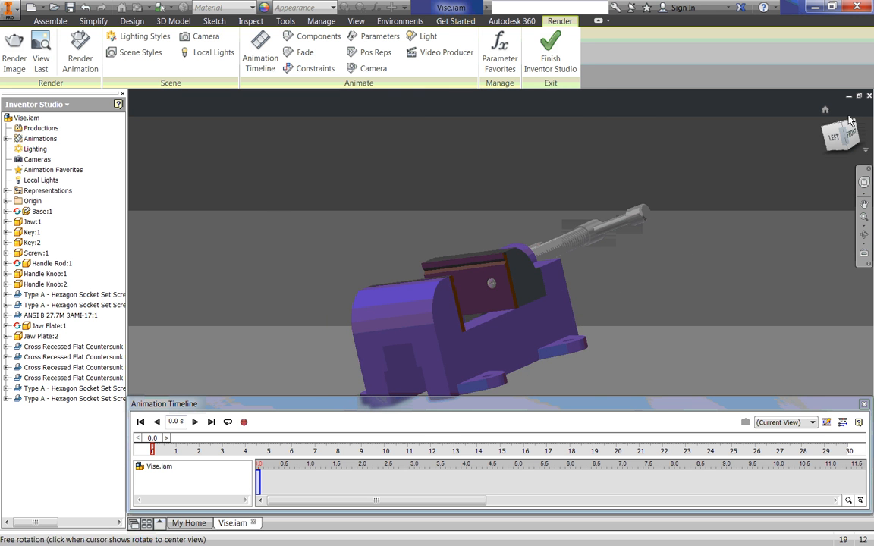
left_click(840, 135)
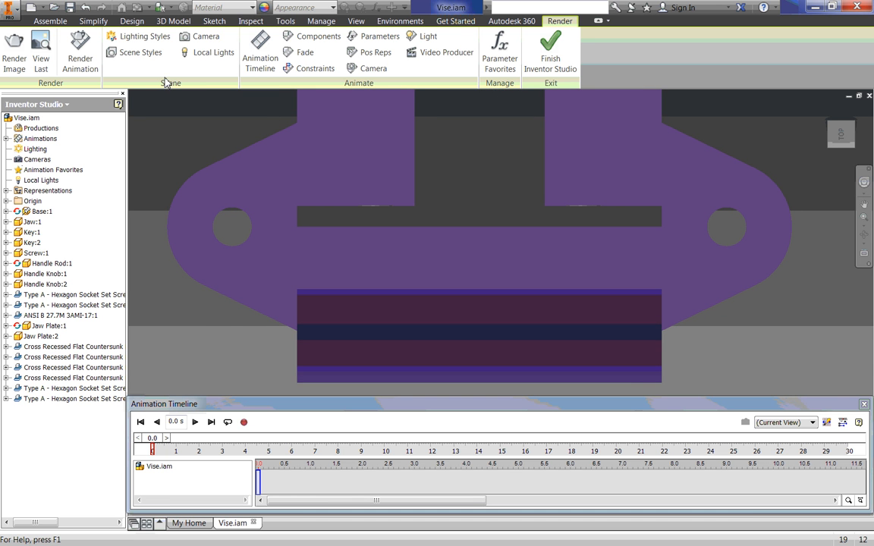
mouse_move(206, 36)
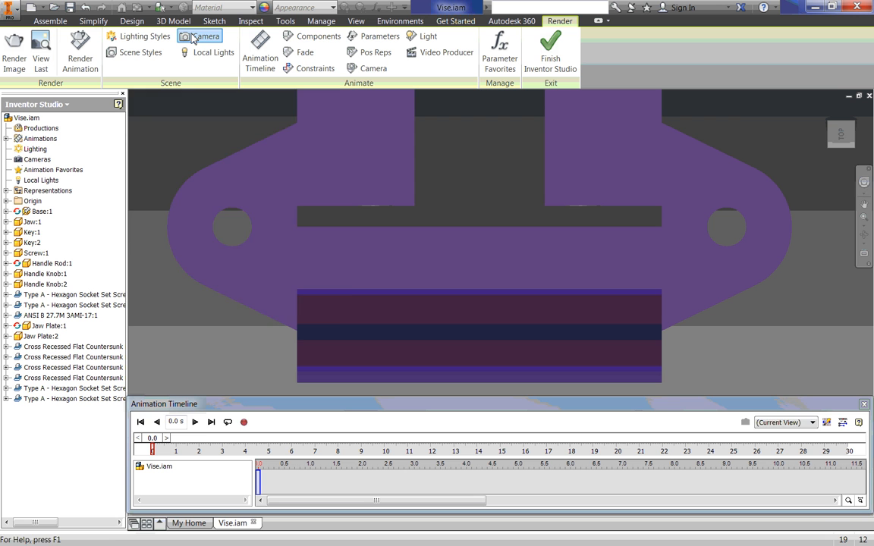
- Create Camera1 with Depth of Field enabled and 45-degree zoom
left_click(205, 36)
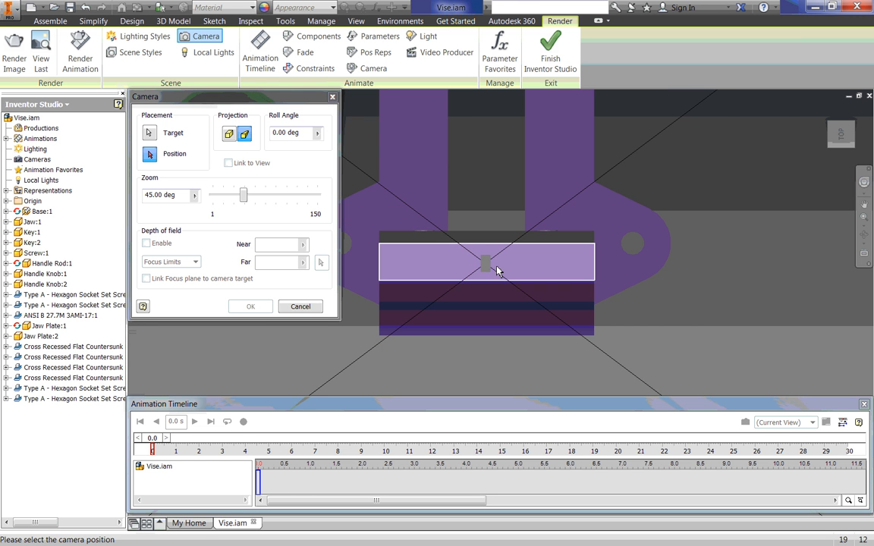
left_click_drag(498, 272, 461, 234)
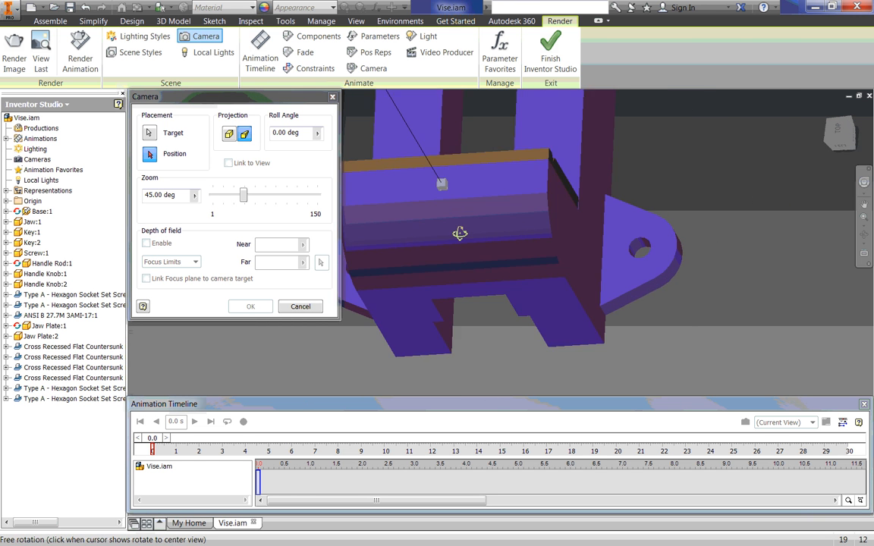
left_click(148, 154)
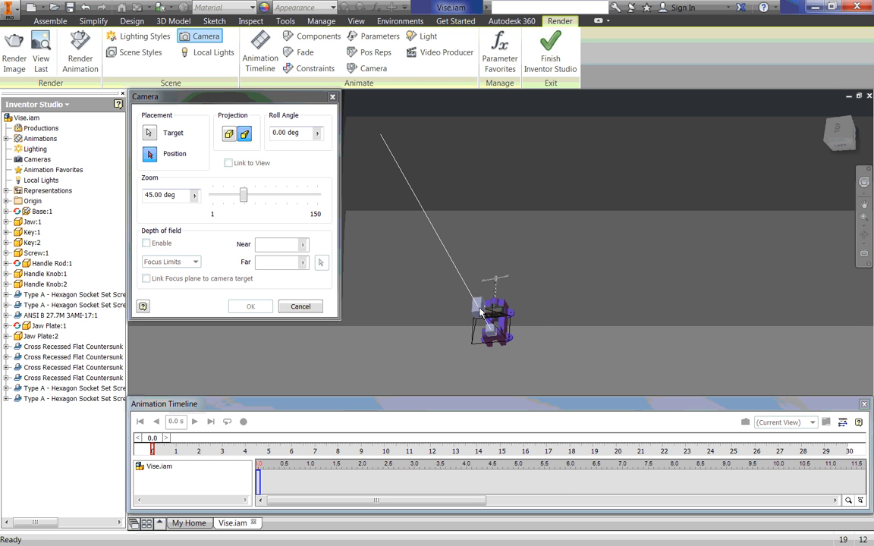
left_click(149, 153)
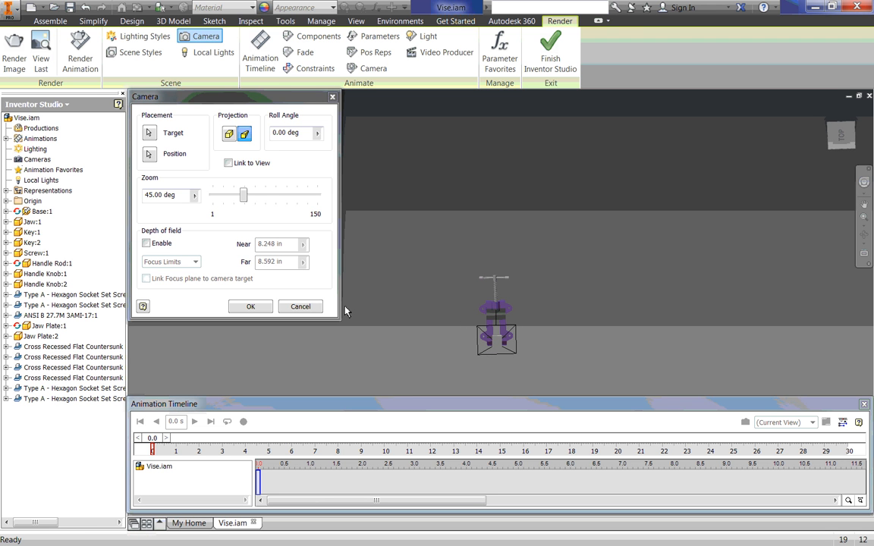
mouse_move(250, 306)
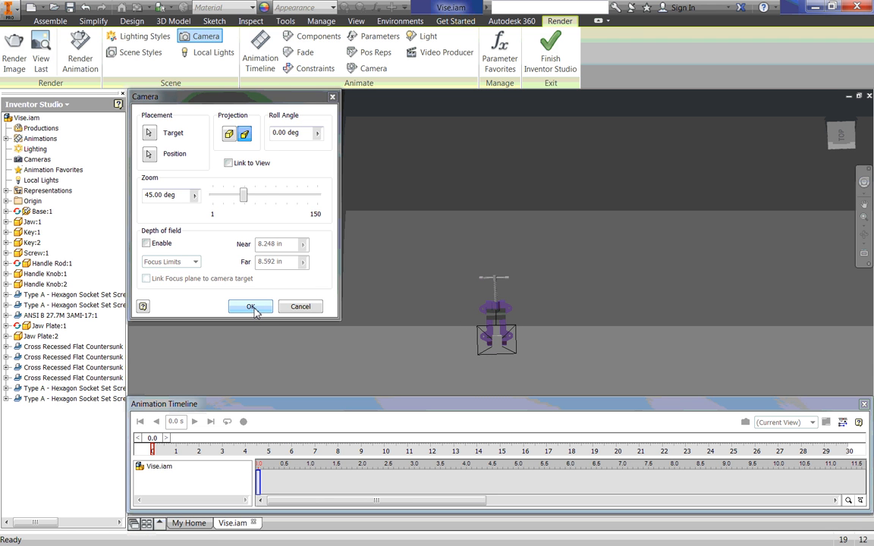
left_click(250, 307)
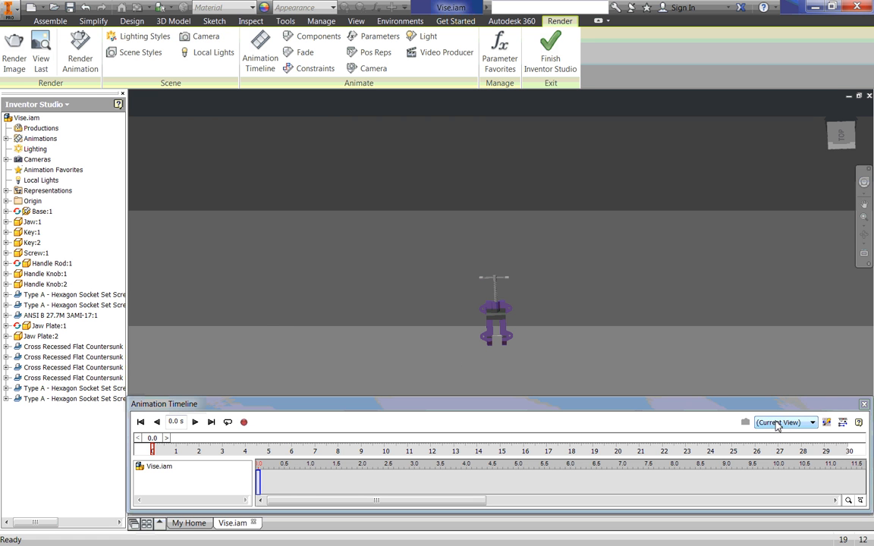
- View through Camera1 and move the time slider to 4.0 s framing the screw handle
left_click(782, 422)
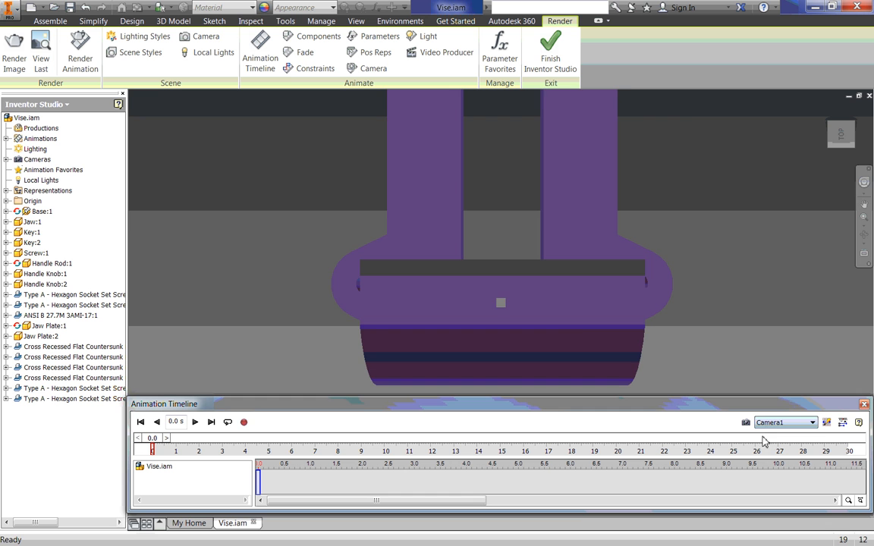
mouse_move(320, 153)
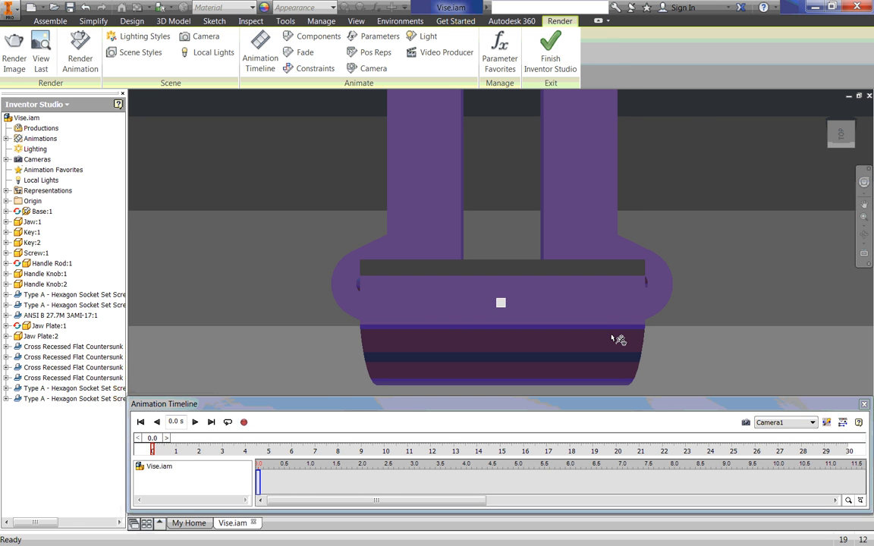
mouse_move(519, 166)
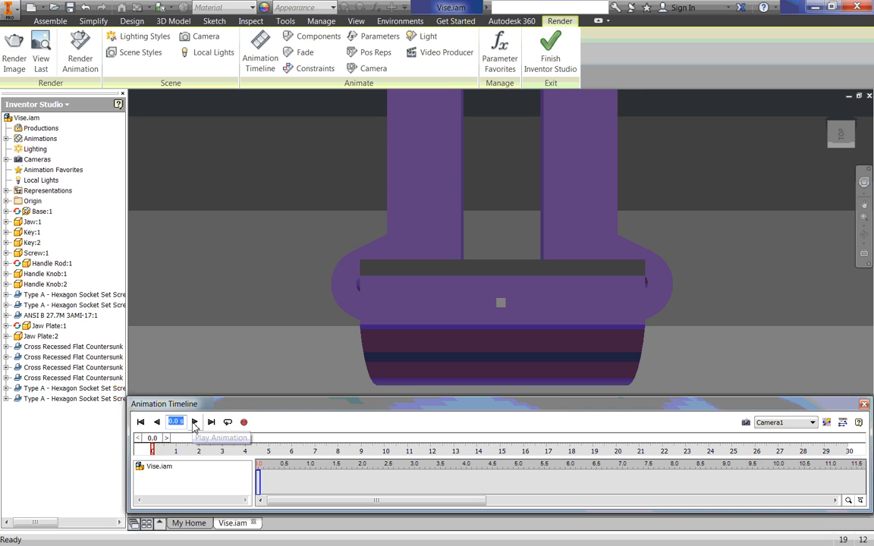
left_click(194, 422)
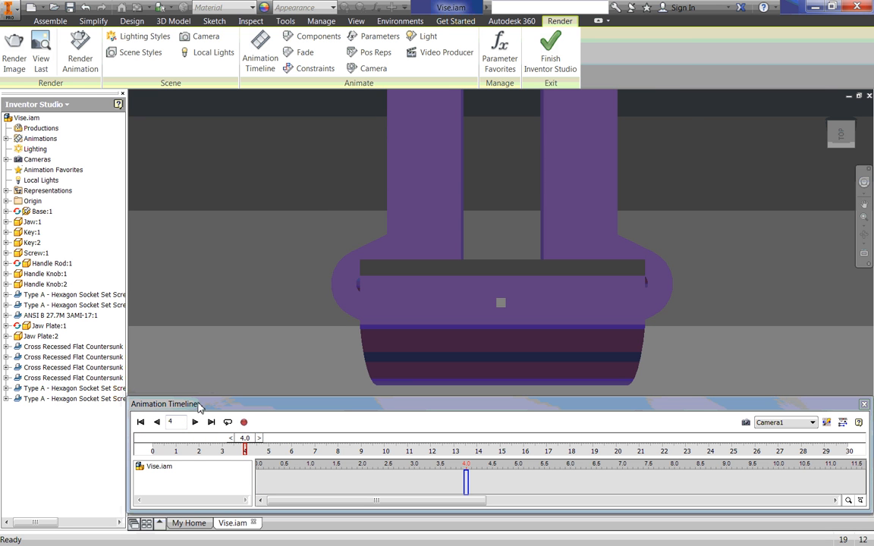
mouse_move(507, 170)
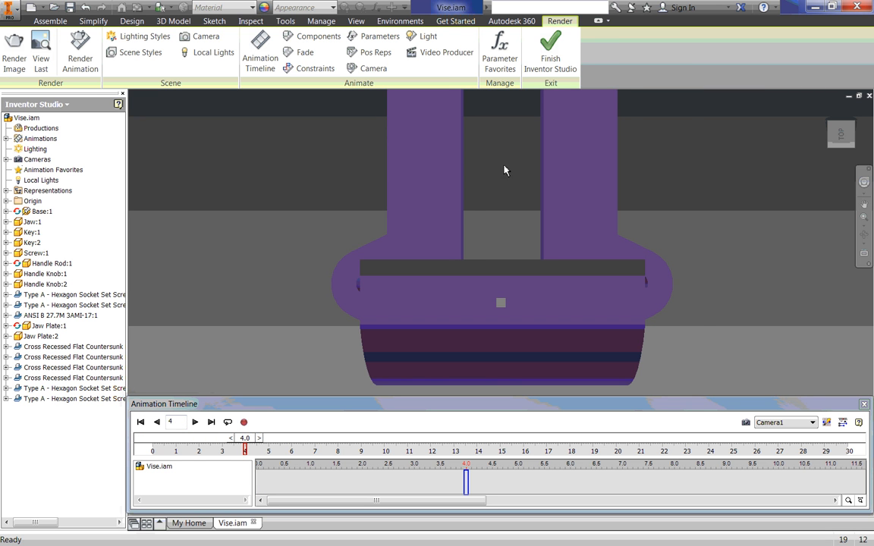
mouse_move(491, 176)
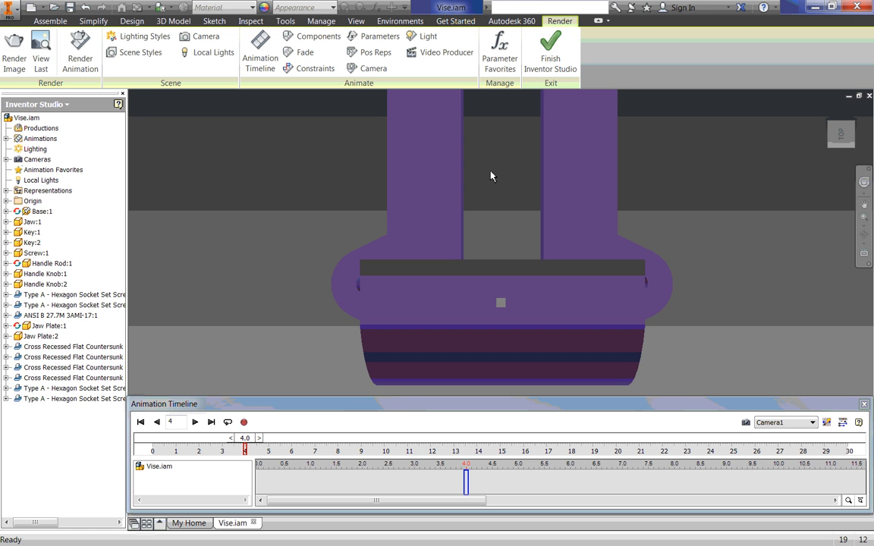
mouse_move(502, 147)
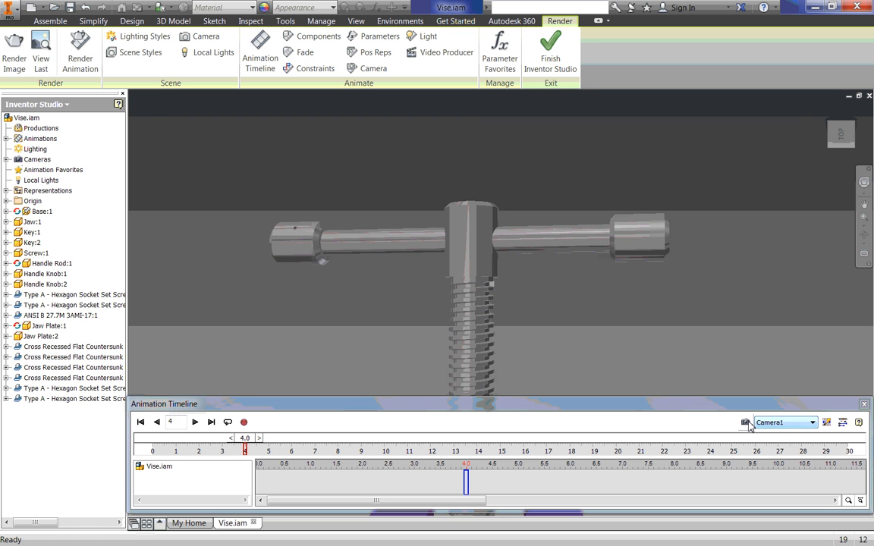
mouse_move(747, 421)
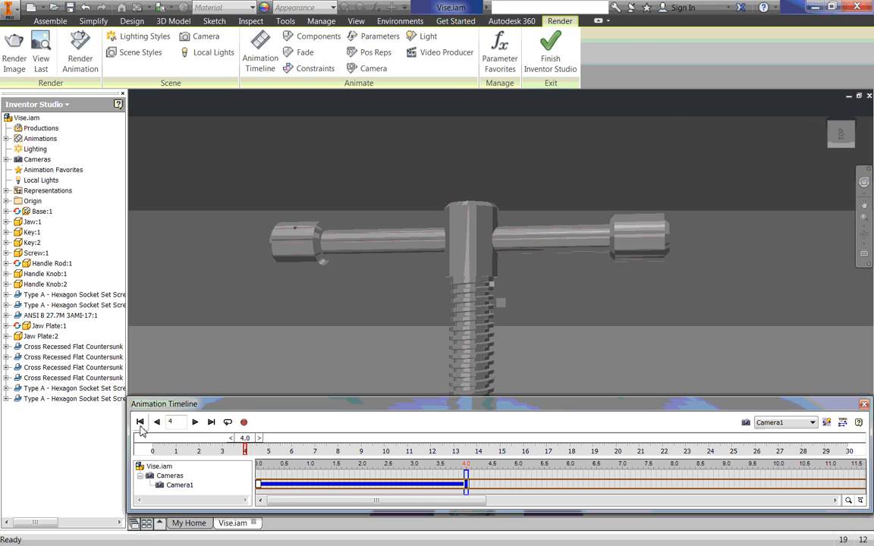
- Rewind to the start and play back the Camera1 move from jaws to screw handle
left_click(194, 422)
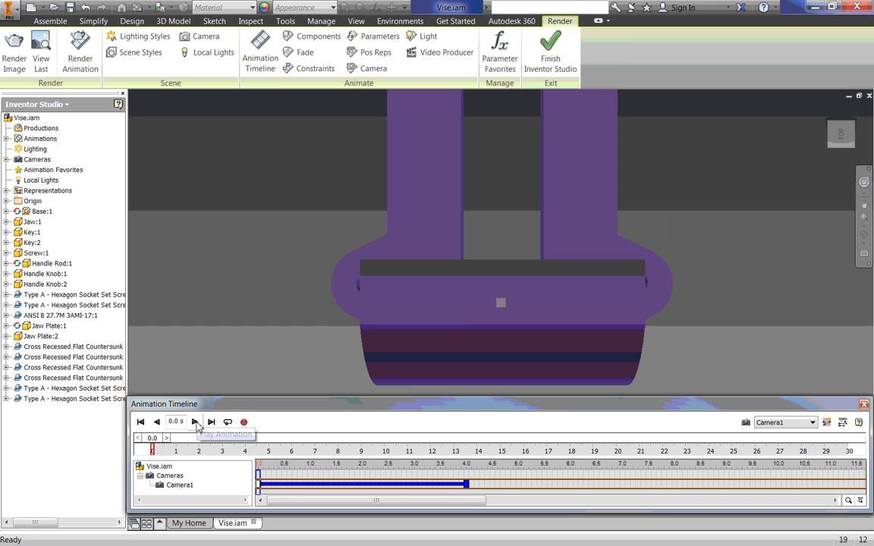
mouse_move(152, 380)
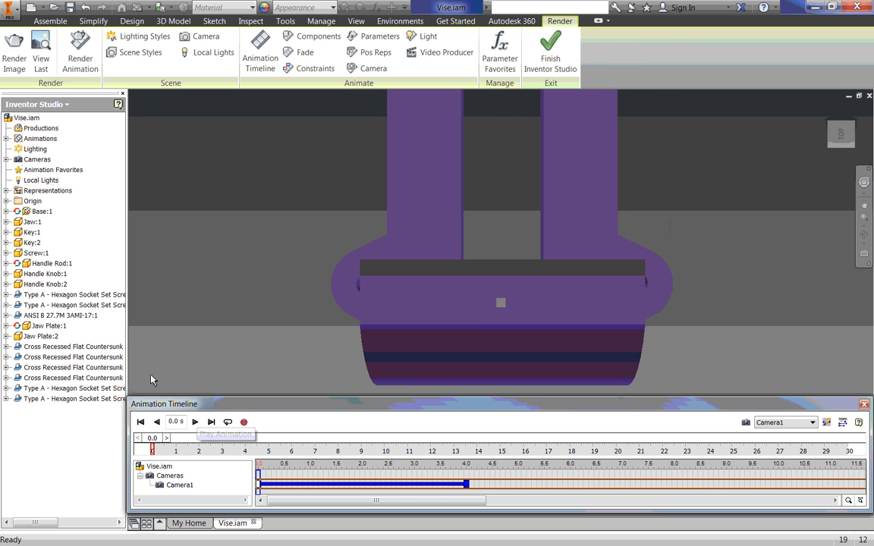
mouse_move(195, 421)
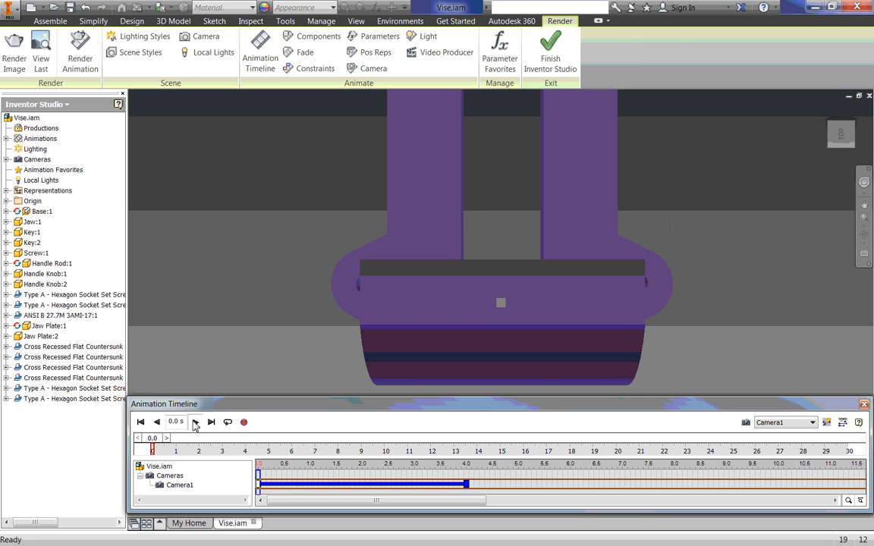
left_click(211, 422)
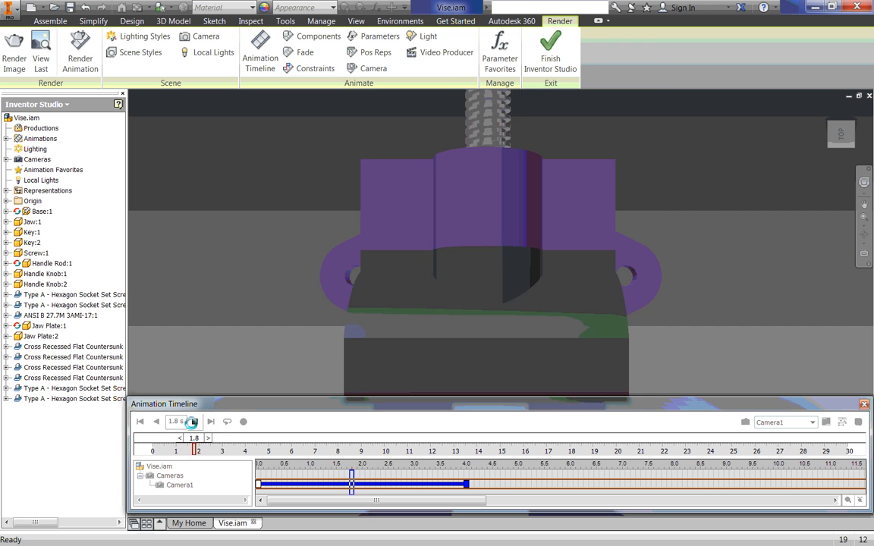
left_click(195, 421)
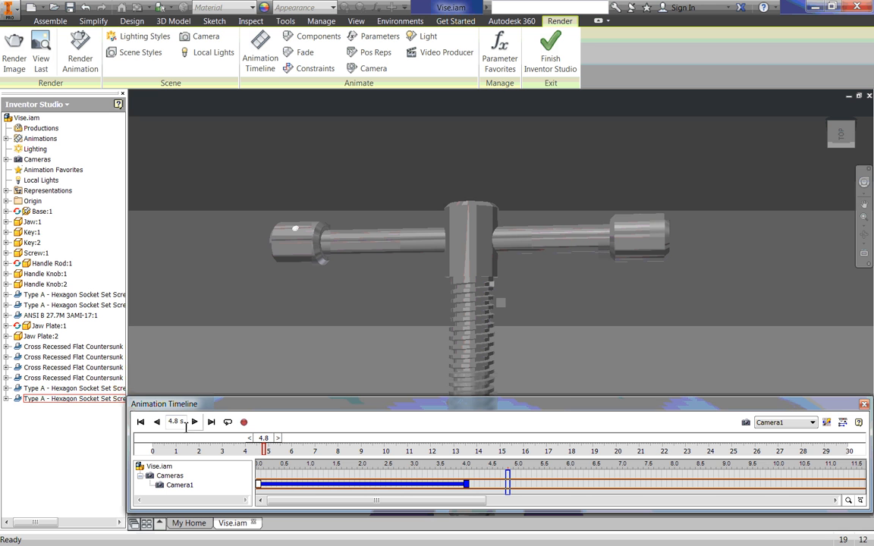
mouse_move(261, 386)
type("9")
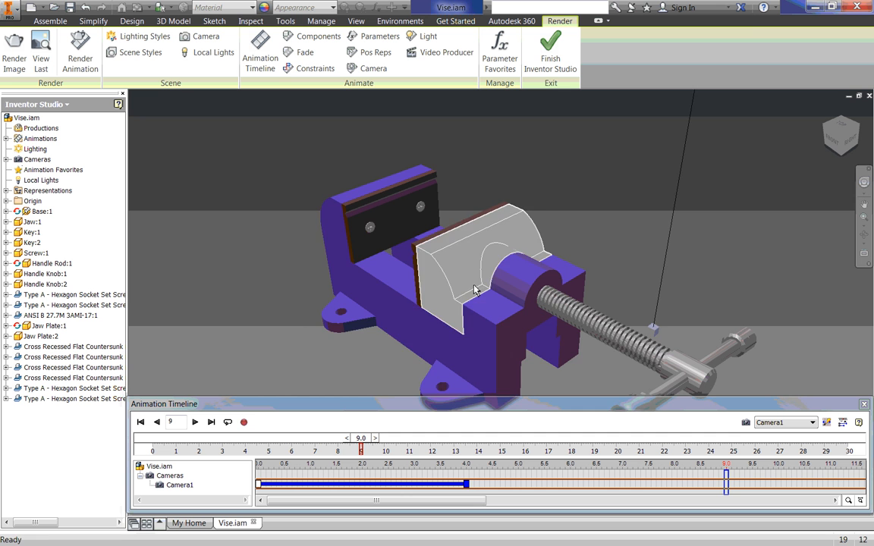
- At 9.6 s, orbit Camera1 to a wide angled view of the whole vise
left_click_drag(473, 288, 437, 291)
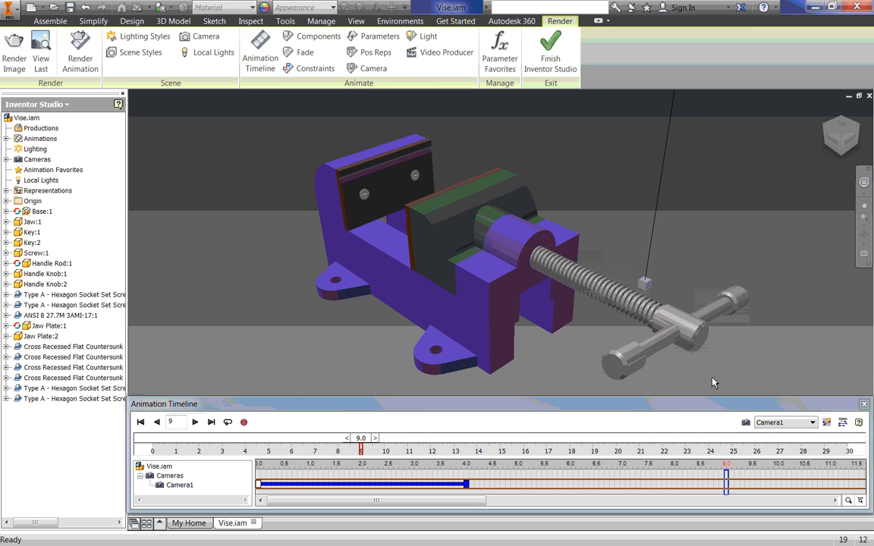
mouse_move(747, 422)
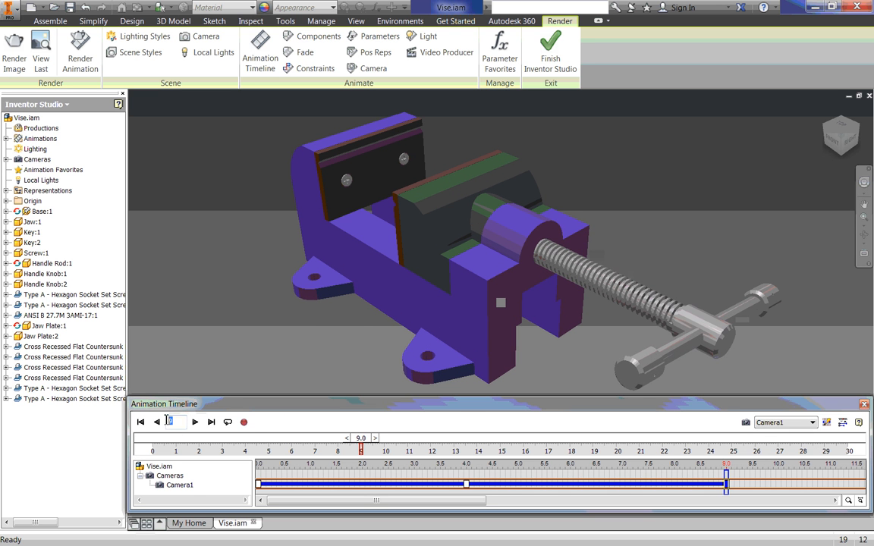
mouse_move(156, 422)
type("13")
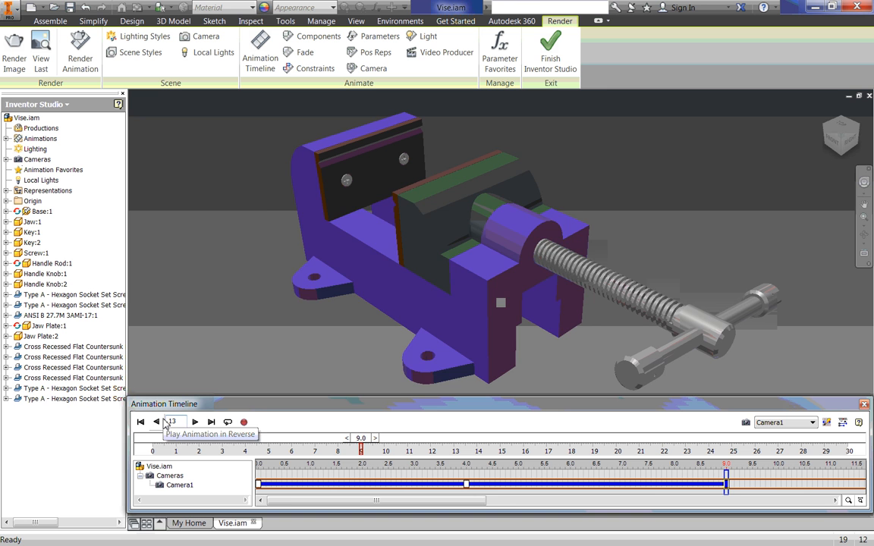
mouse_move(754, 173)
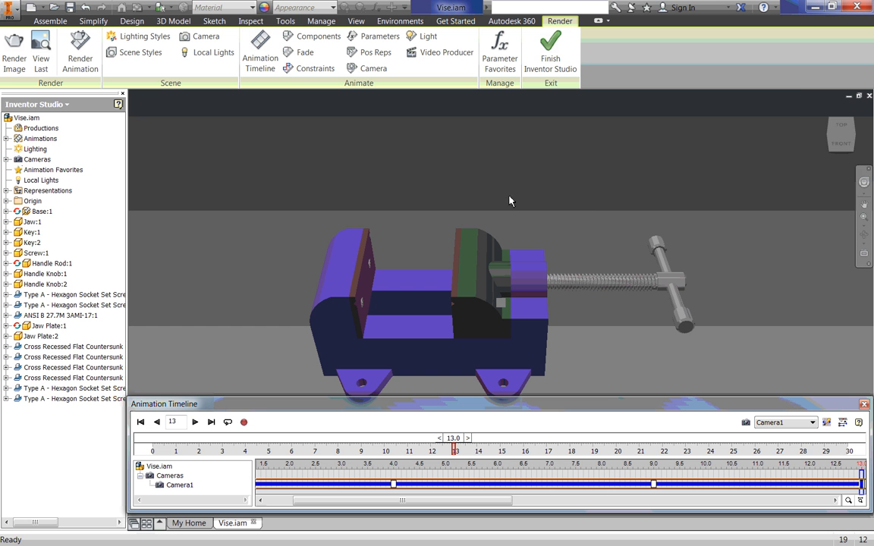
mouse_move(650, 192)
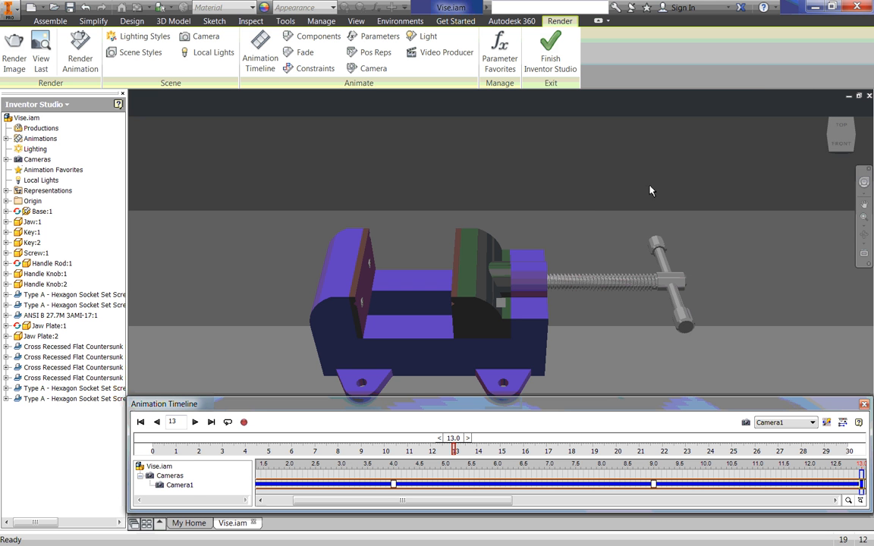
mouse_move(837, 136)
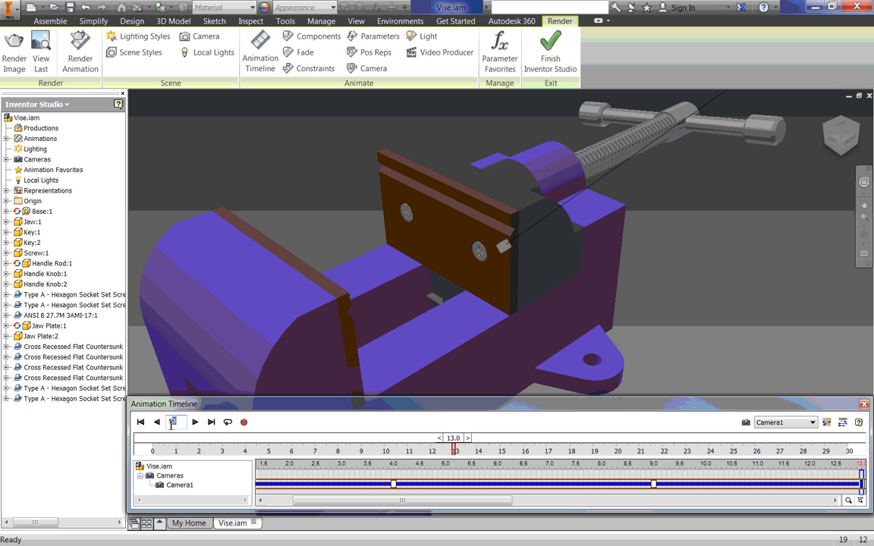
mouse_move(157, 421)
type("19")
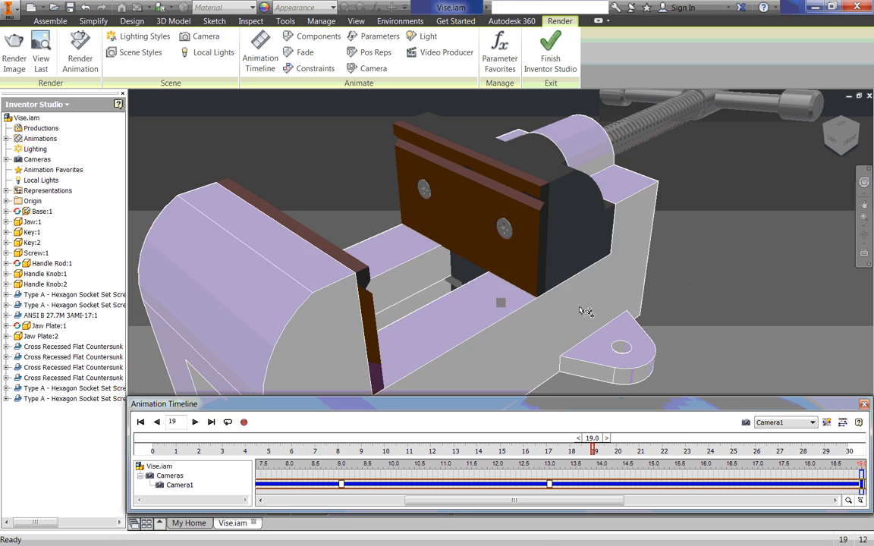
mouse_move(336, 322)
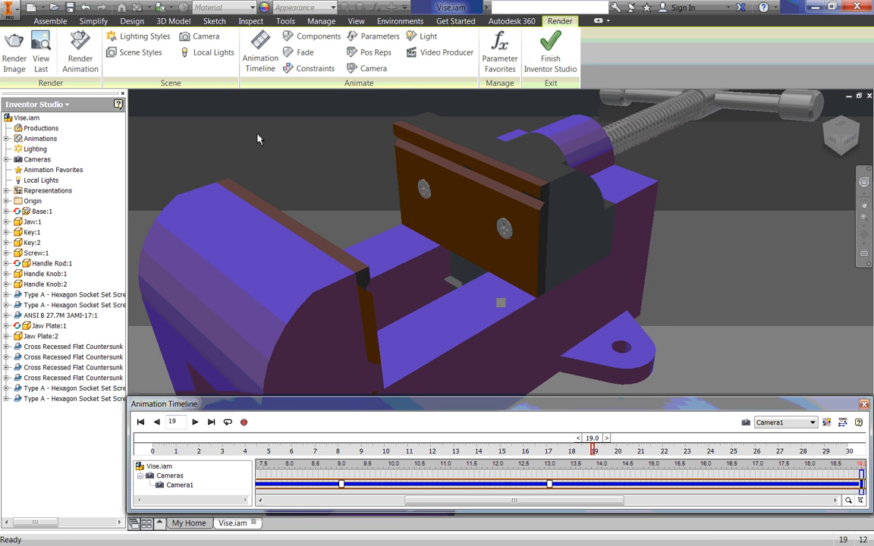
- Start the Constraints animation command for the jaw's mate constraint
left_click(316, 69)
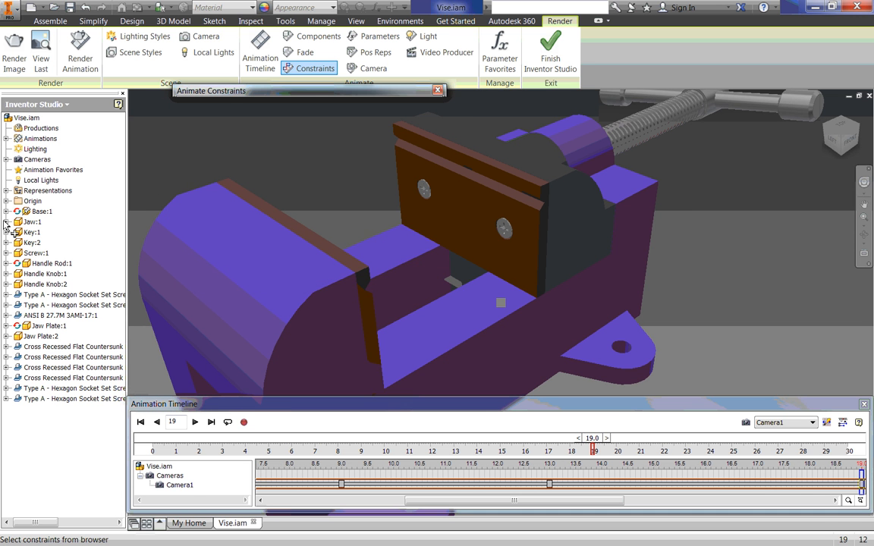
- Animate Mate:22 to 3.1 in from the current time (13 s) for 6 s, ending at 19 s
left_click(18, 221)
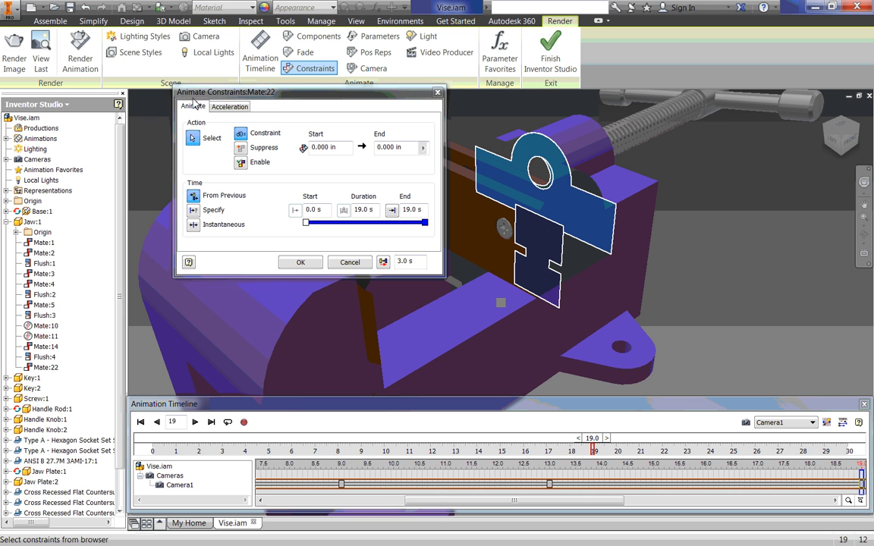
mouse_move(257, 97)
type("3.1")
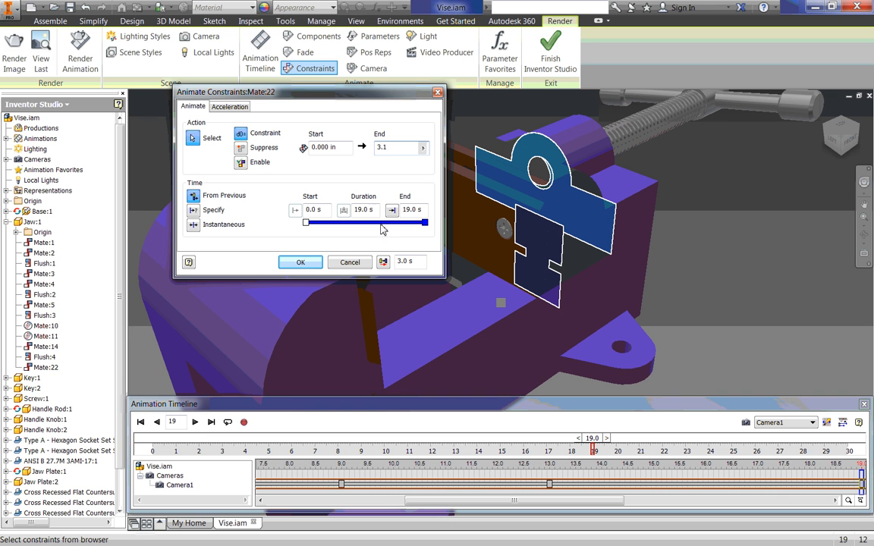
mouse_move(364, 210)
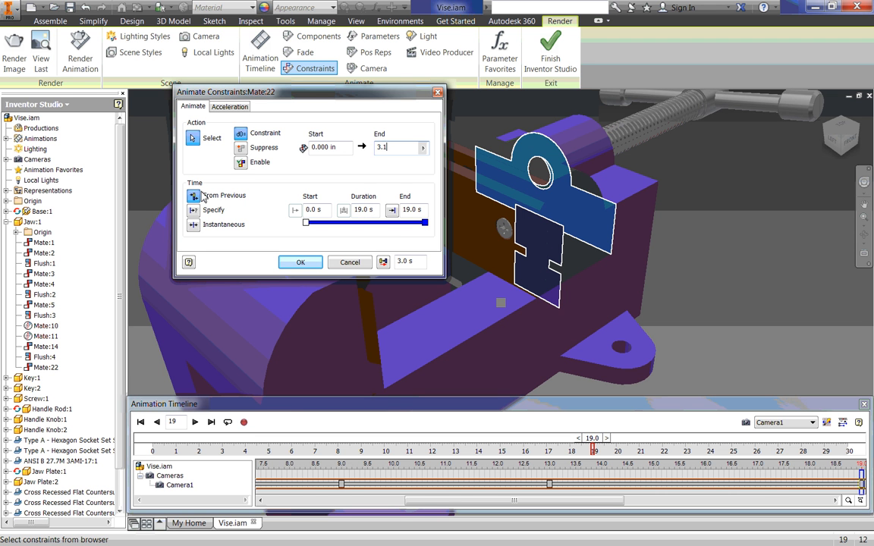
left_click(194, 209)
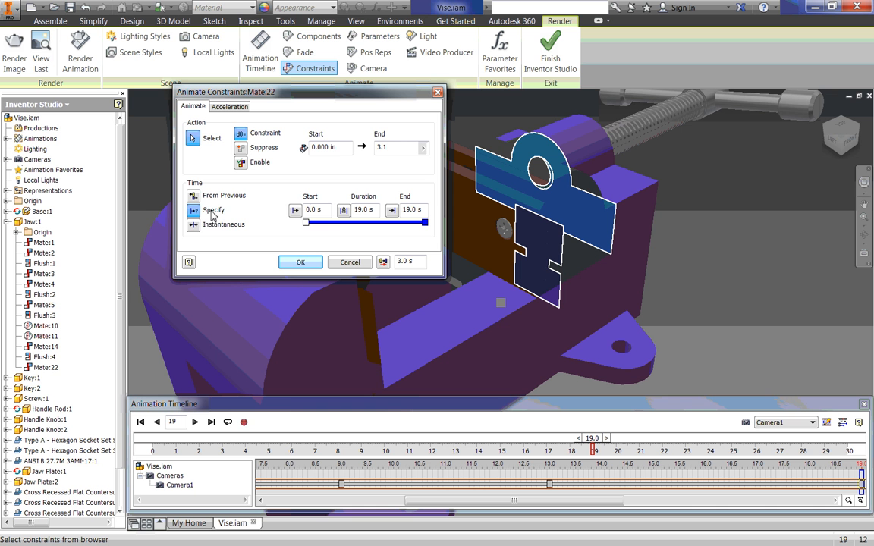
triple_click(314, 210)
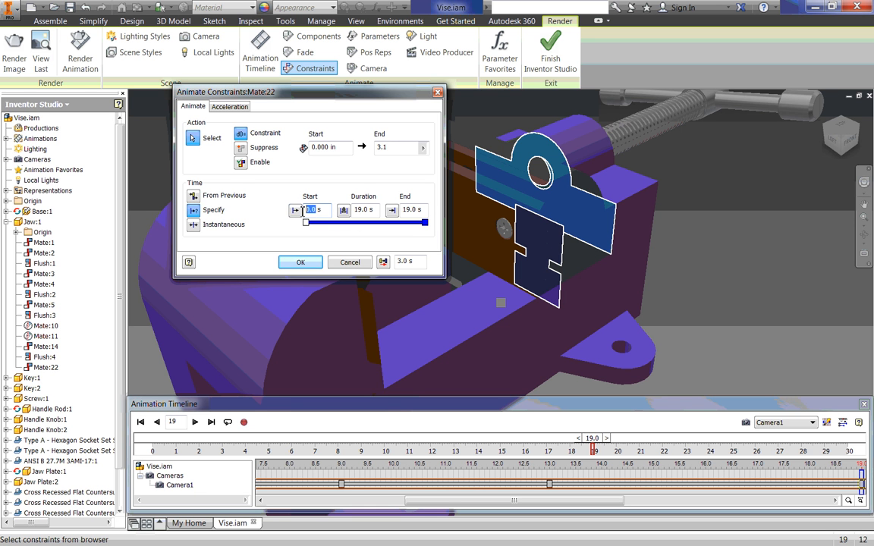
left_click(294, 209)
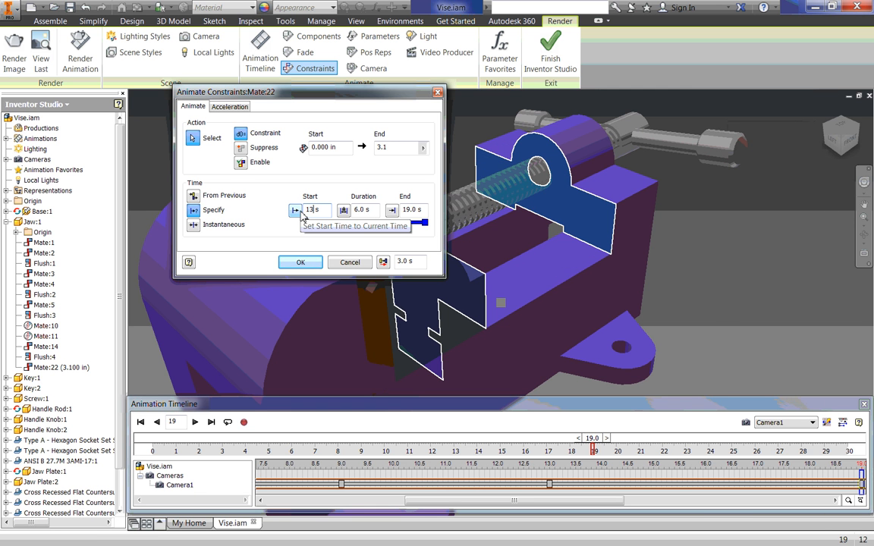
mouse_move(395, 199)
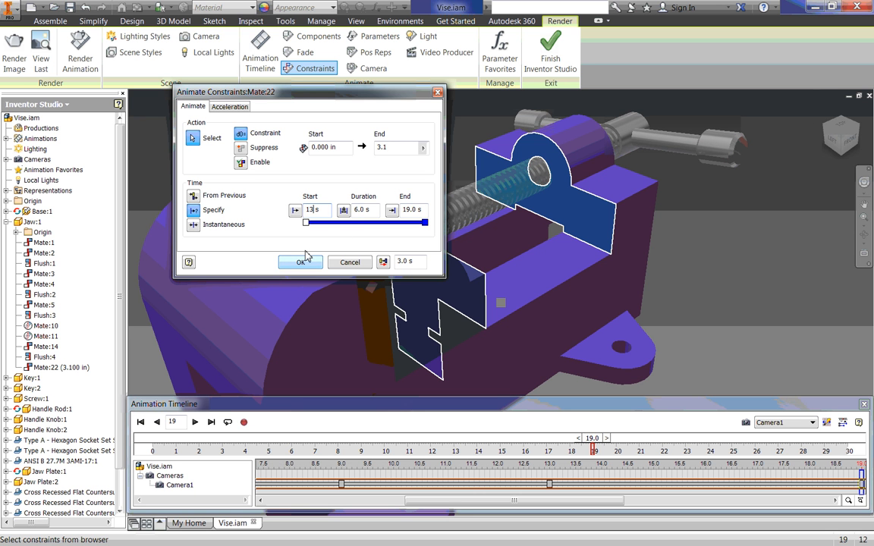
left_click(301, 261)
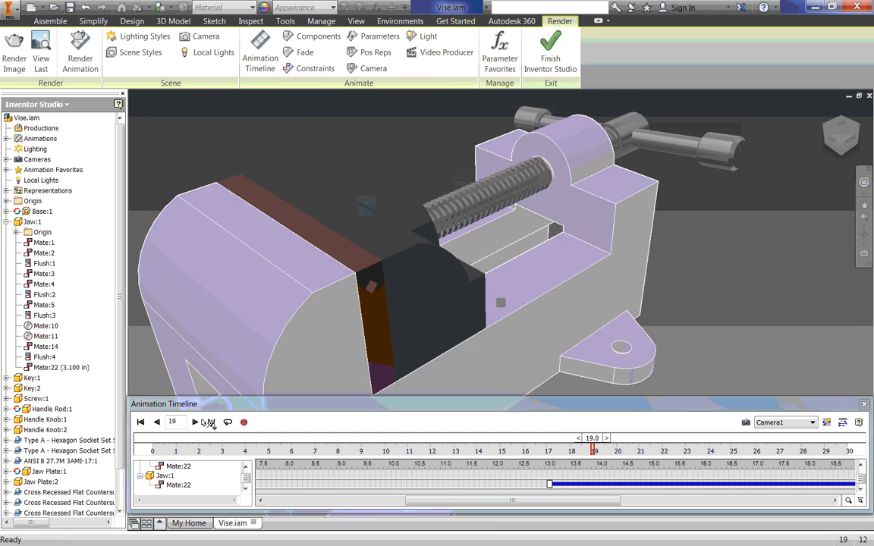
- Rewind the animation to the start and play back the preview through the jaw closing
left_click(140, 422)
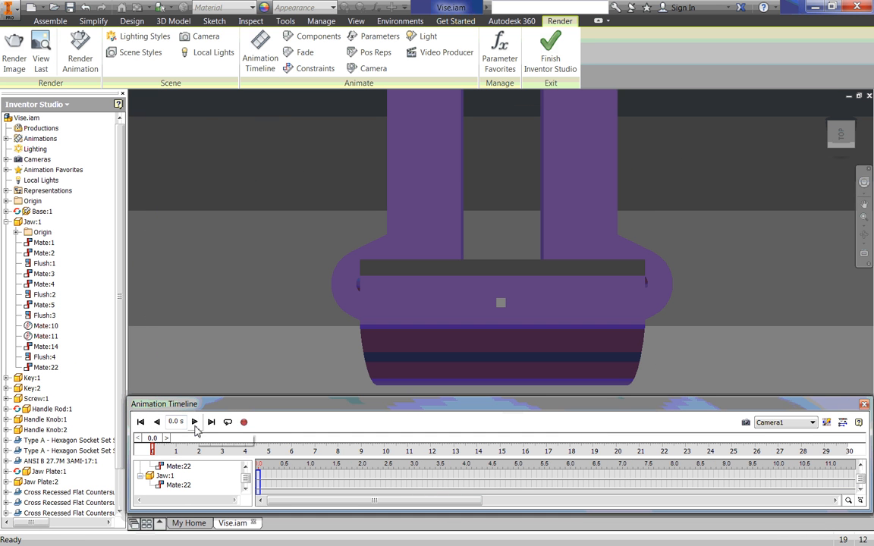
mouse_move(140, 422)
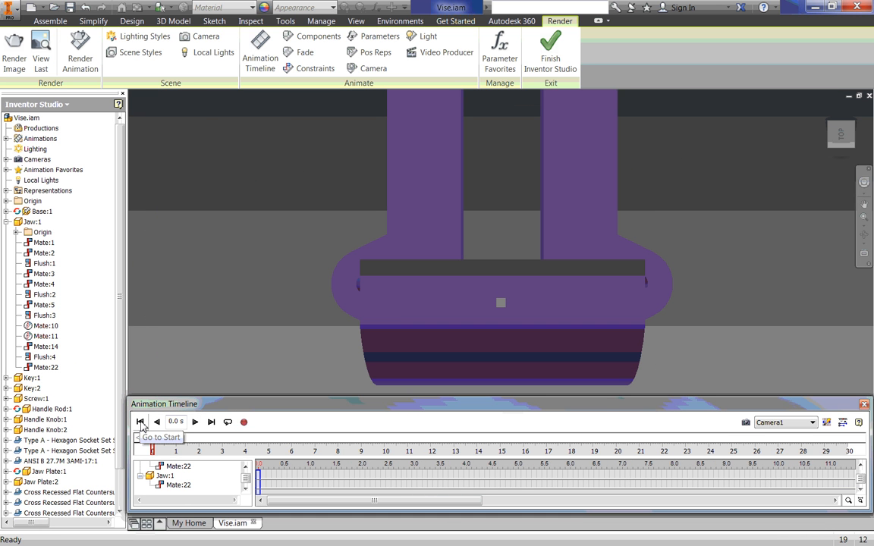
left_click(194, 422)
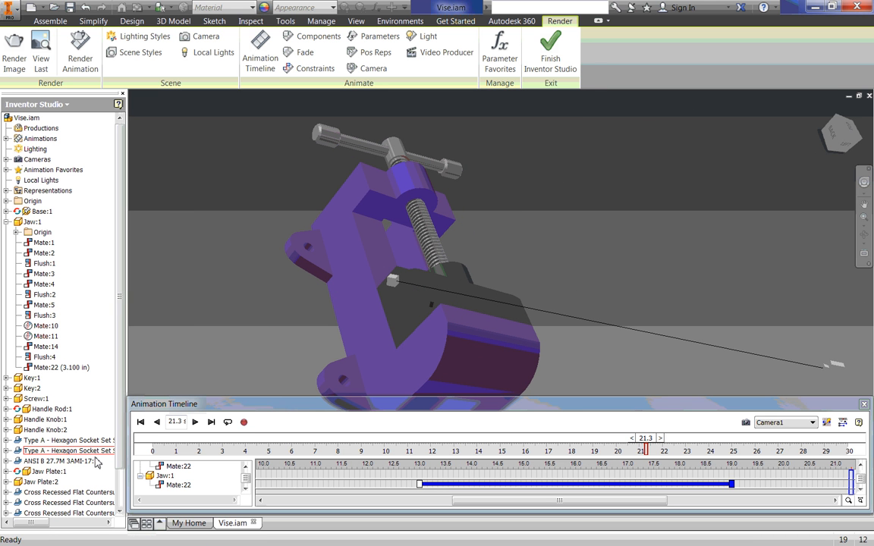
- Move the timeline to 25 s and orbit the vise to a new camera angle
triple_click(176, 421)
type("25")
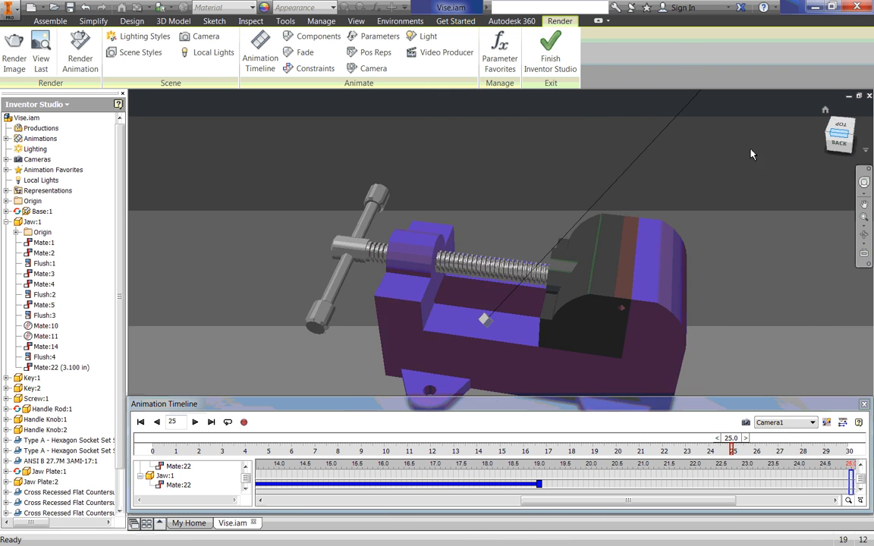
left_click_drag(751, 155, 634, 234)
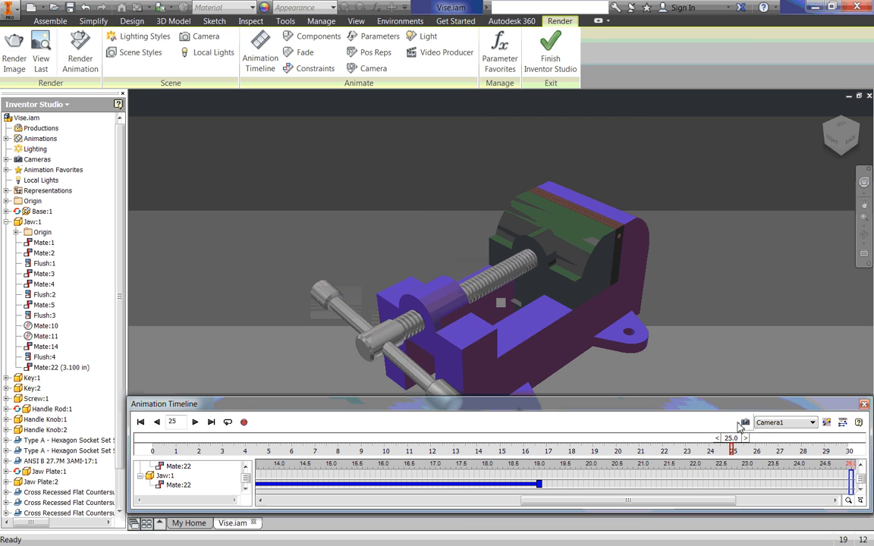
mouse_move(317, 175)
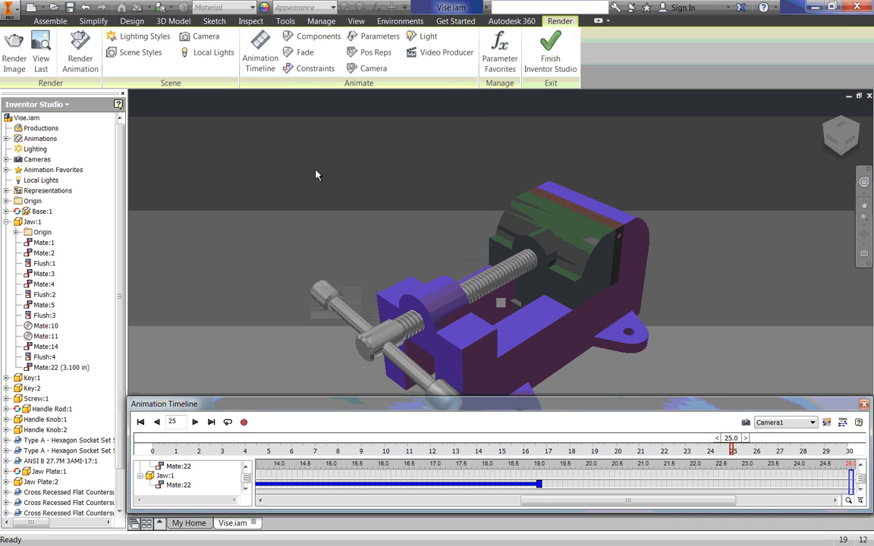
mouse_move(314, 69)
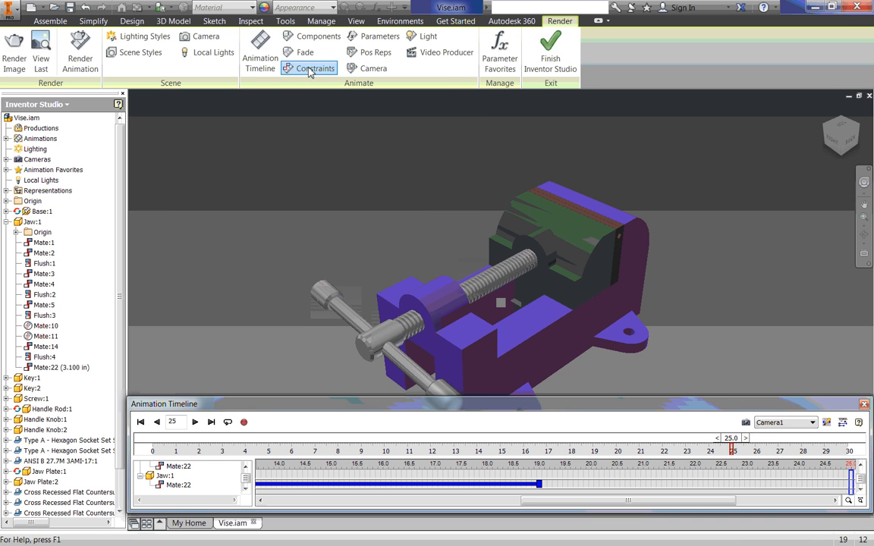
- Animate Mate:22 back to 0 from previous (19–25 s) to reopen the jaw, then rewind
left_click(315, 68)
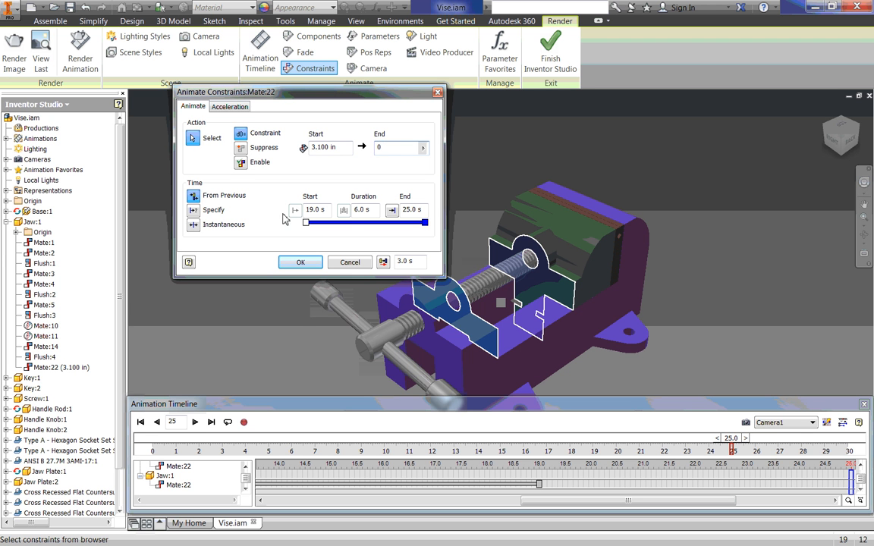
mouse_move(313, 209)
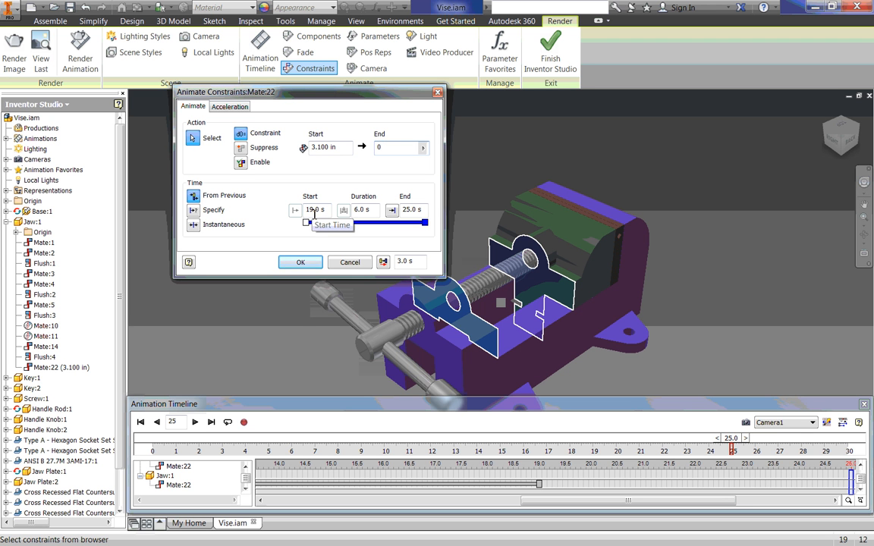
mouse_move(410, 209)
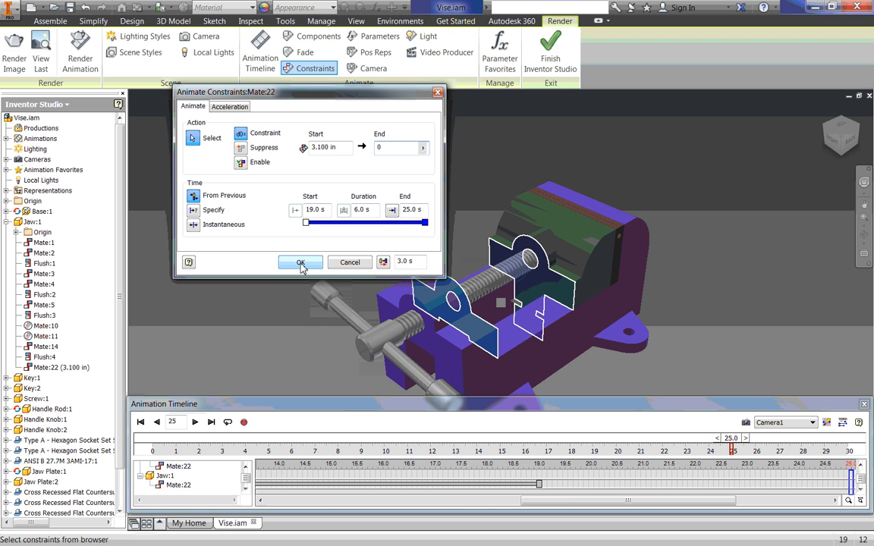
left_click(301, 261)
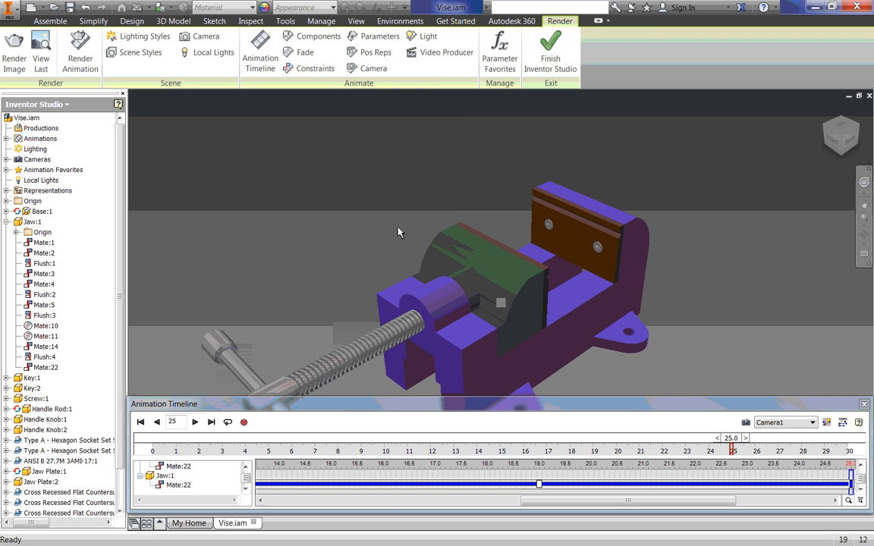
left_click(140, 422)
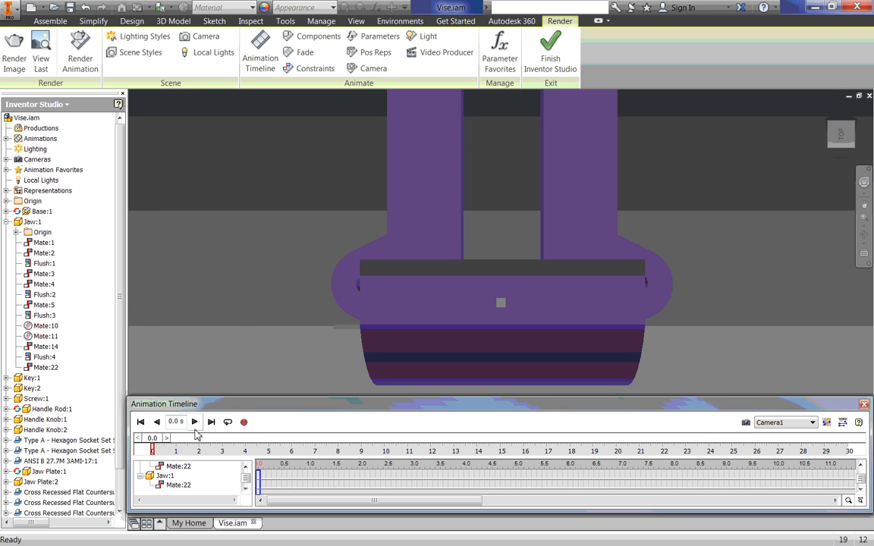
left_click(194, 421)
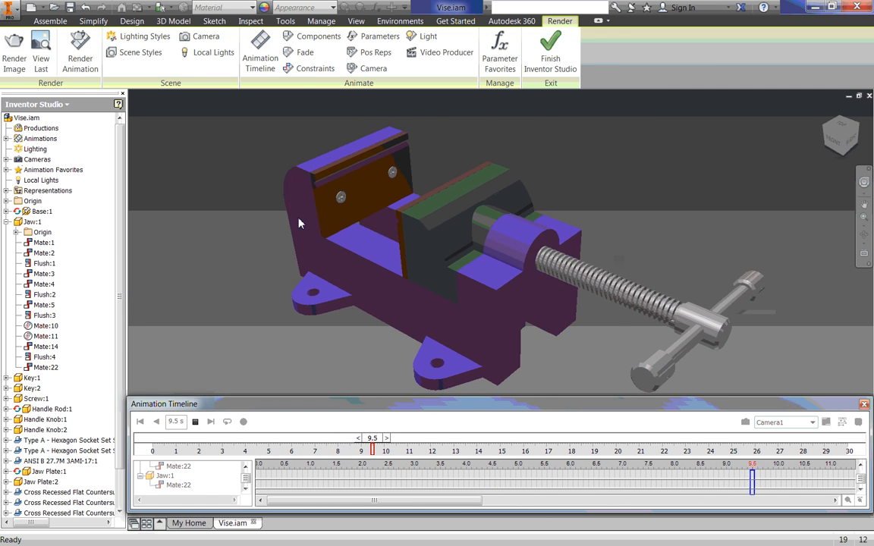
left_click(194, 421)
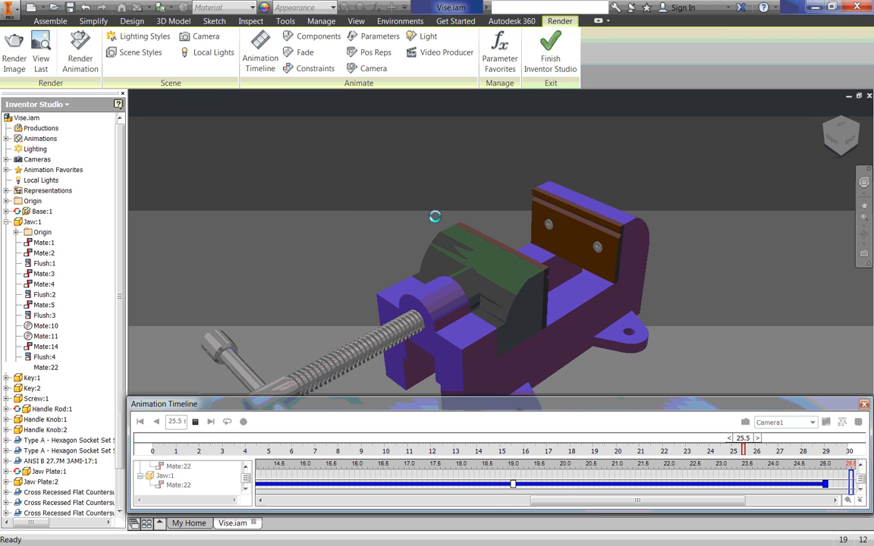
left_click(196, 421)
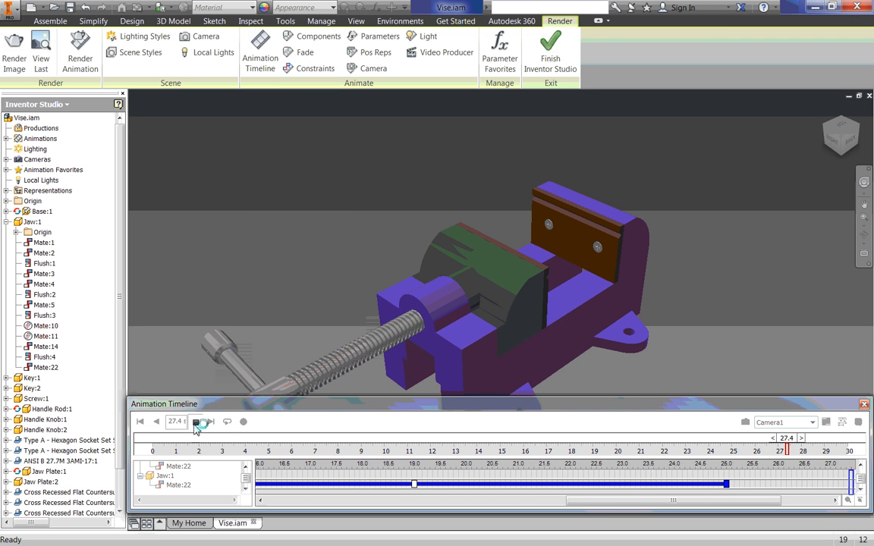
left_click(140, 421)
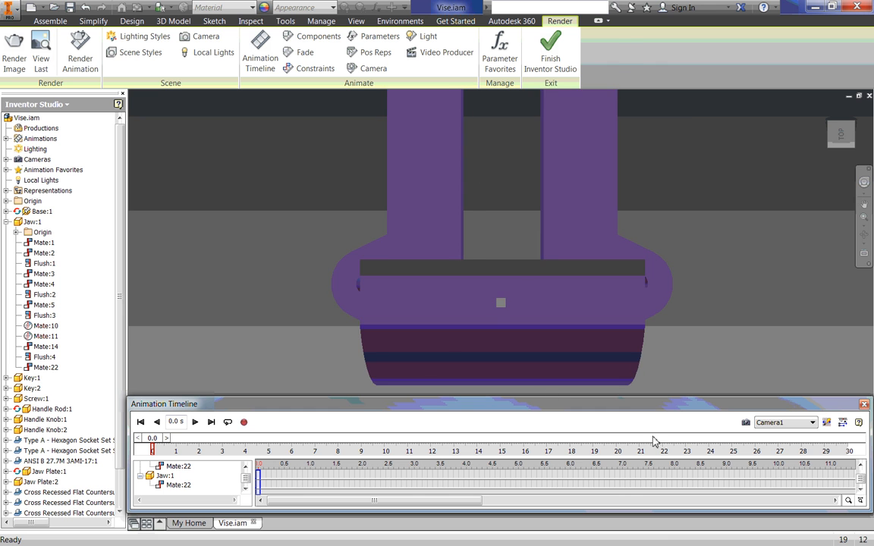
mouse_move(231, 381)
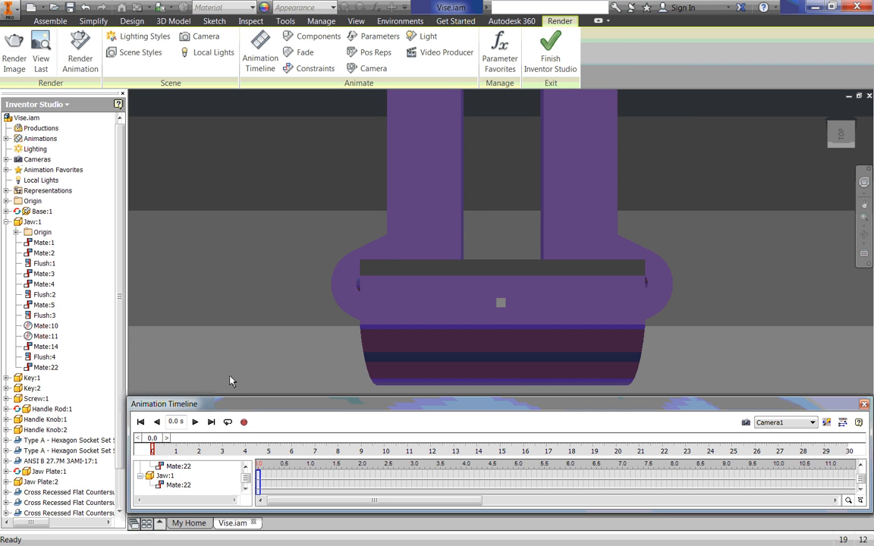
mouse_move(243, 349)
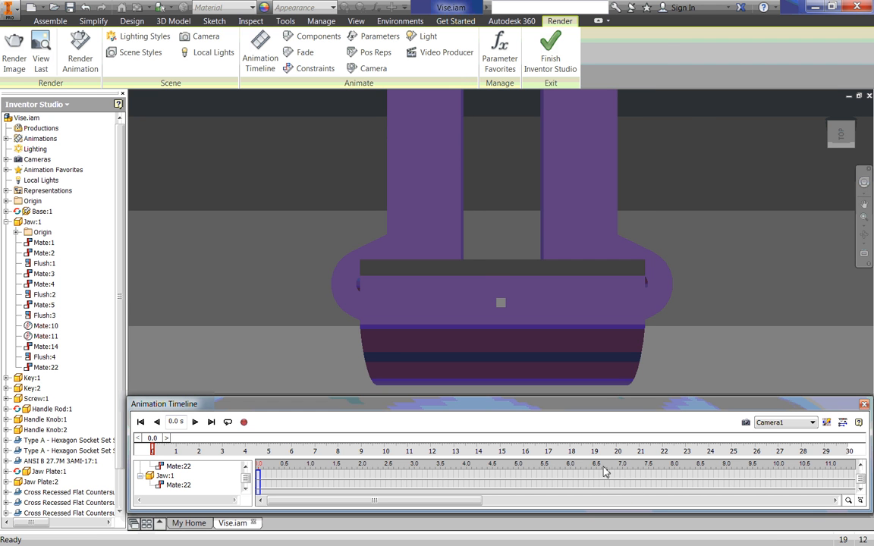
mouse_move(282, 261)
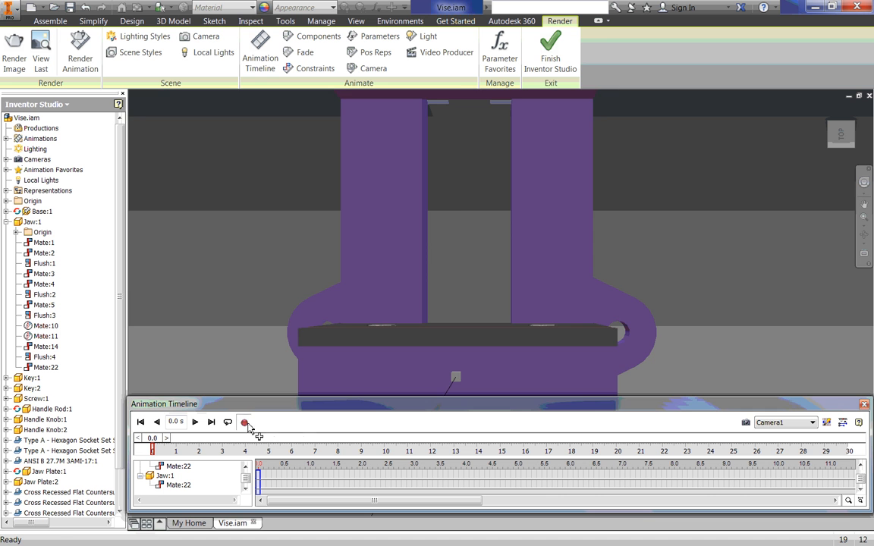
- Set the render output time range on the Render Animation Output settings
left_click(79, 51)
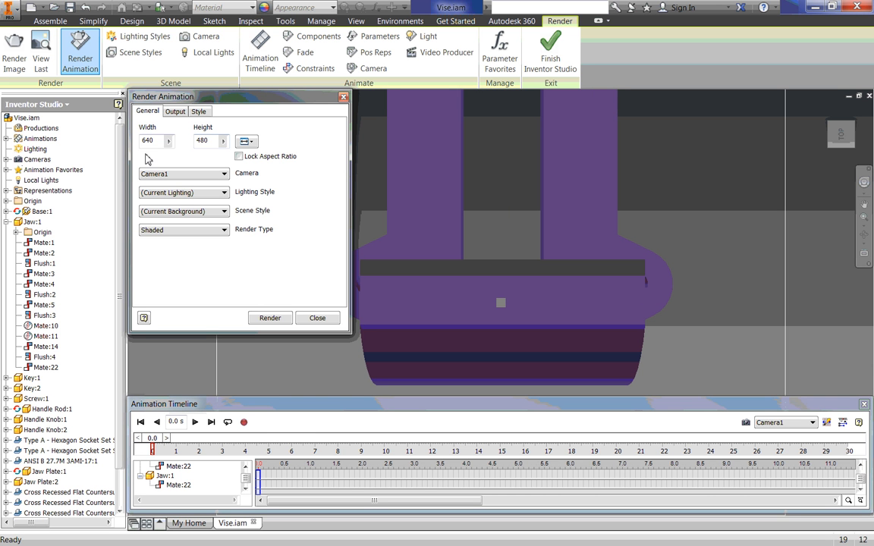
left_click(176, 112)
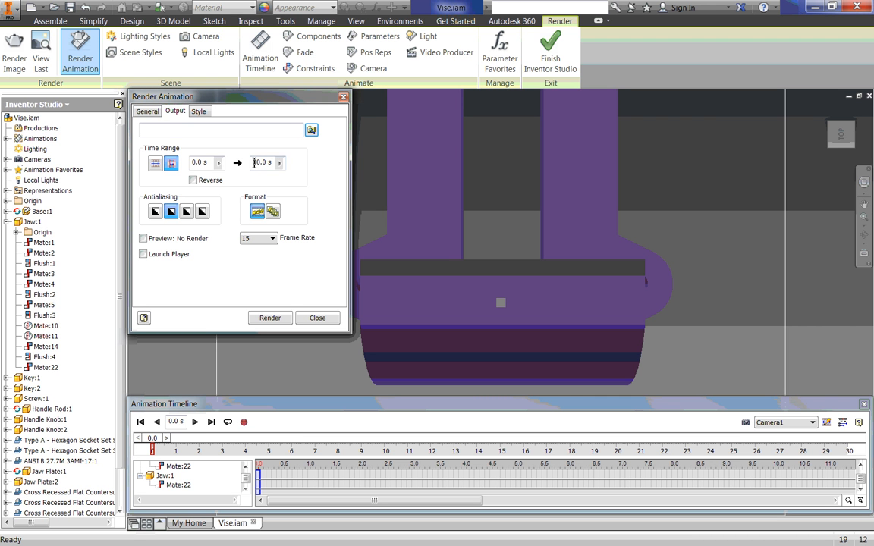
triple_click(261, 162)
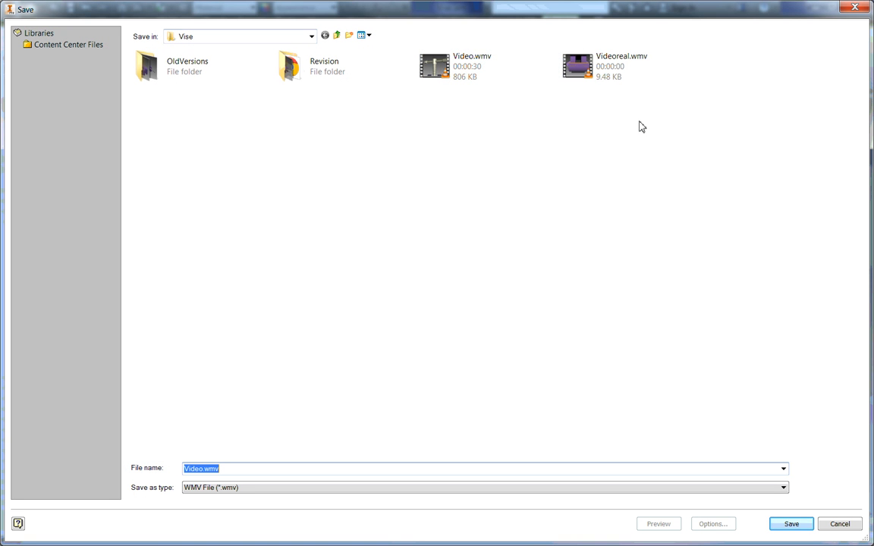
- Save the render as Video.wmv, replacing the existing file, with default ASF export properties
left_click(790, 523)
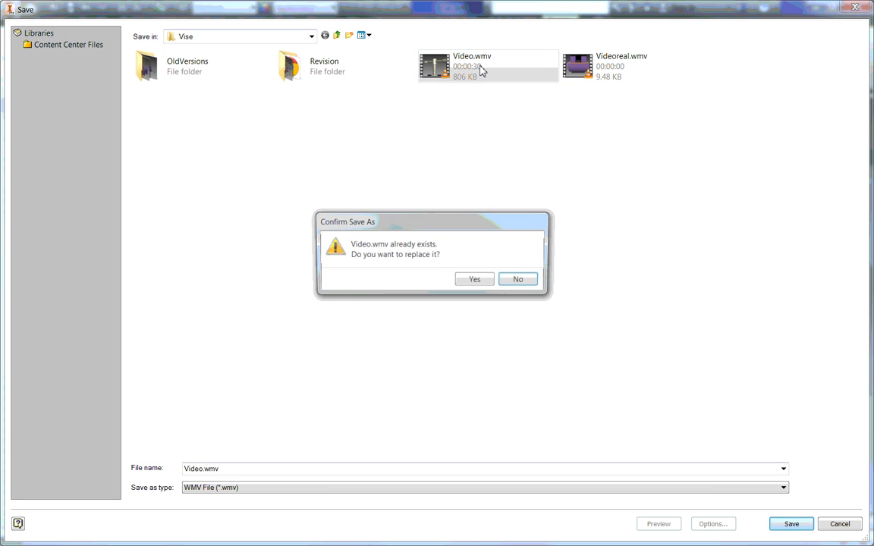
left_click(474, 279)
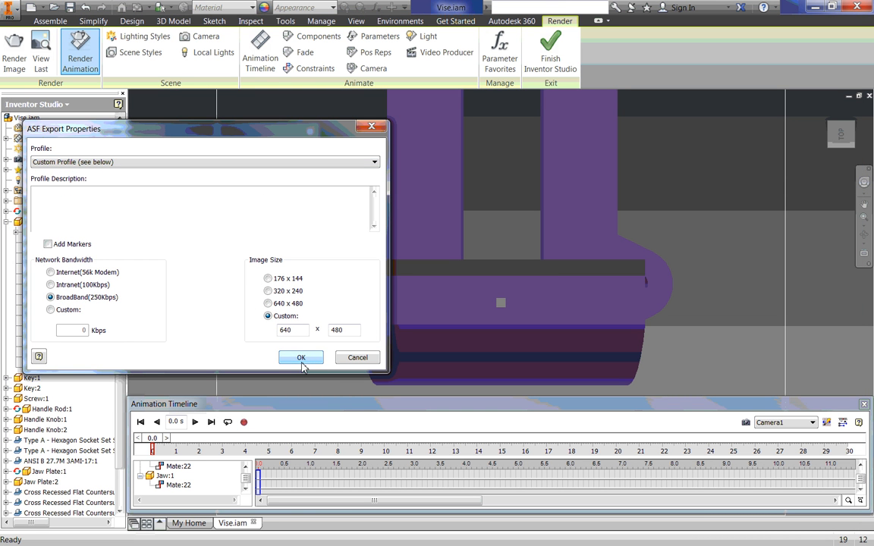
left_click(300, 358)
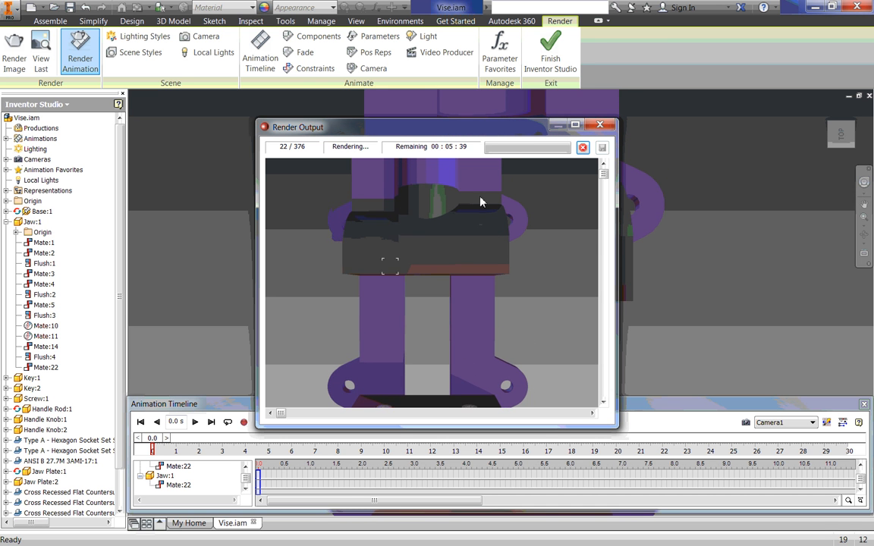
mouse_move(604, 147)
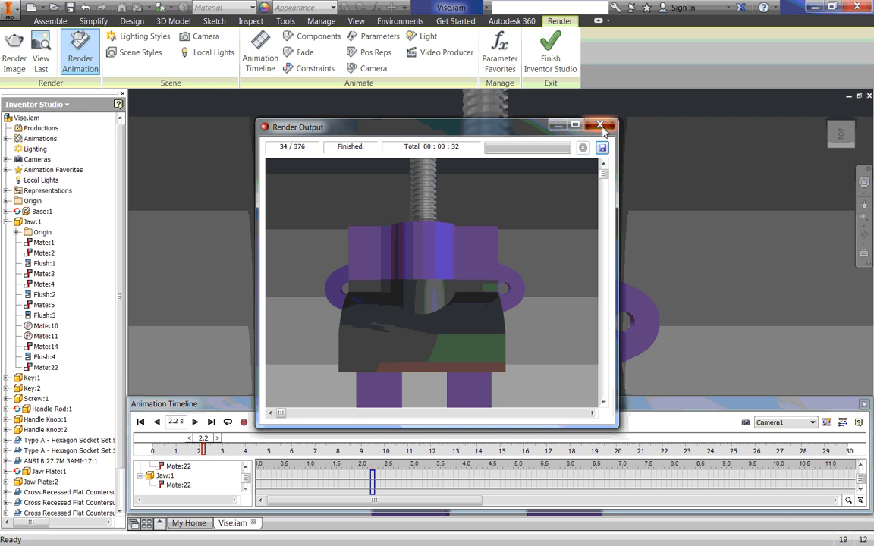
- Close the finished Render Output window and the Render Animation dialog
left_click(599, 125)
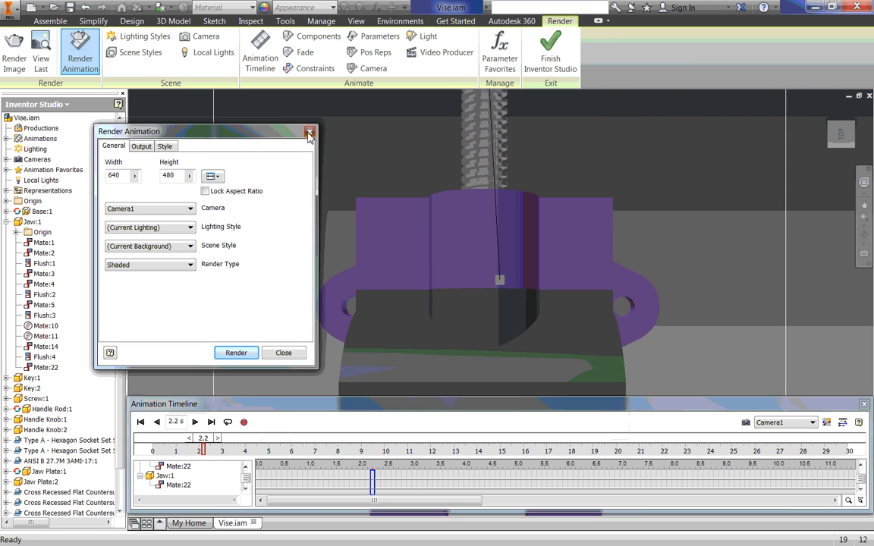
left_click(309, 131)
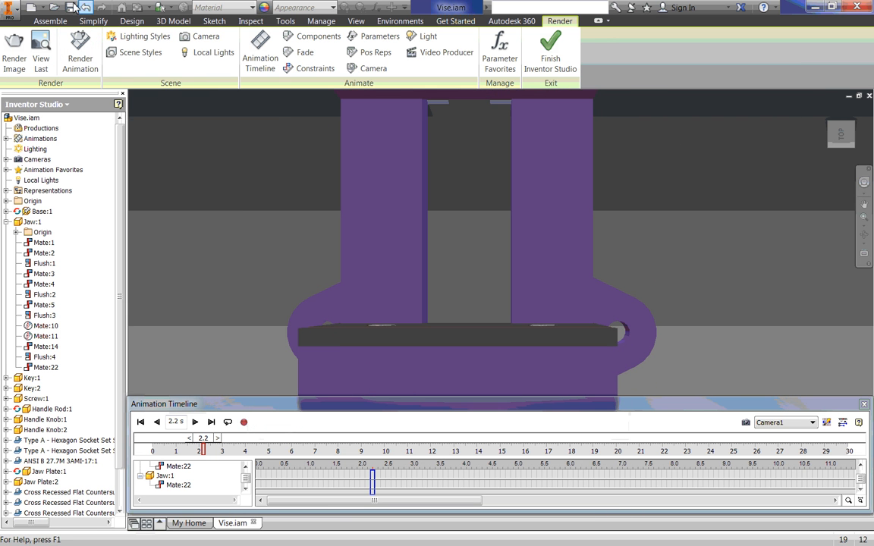